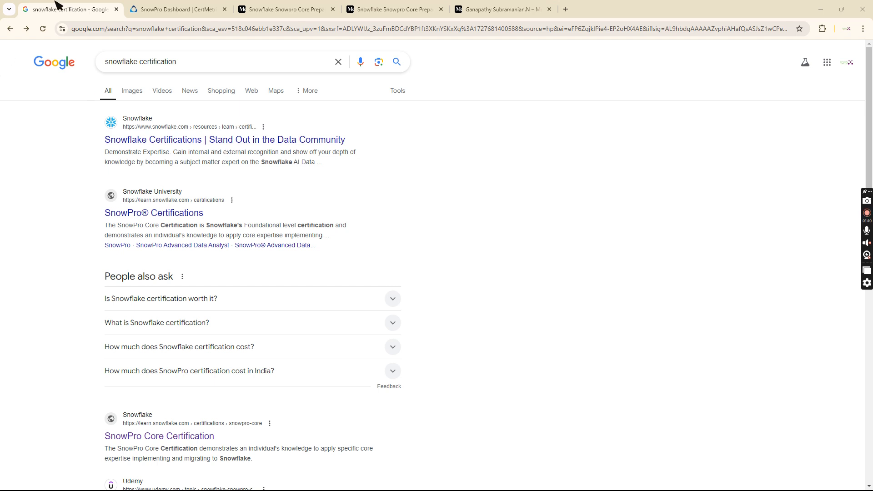
# Open the SnowPro Core Certification result from learn.snowflake.com in the Google results
pyautogui.click(162, 62)
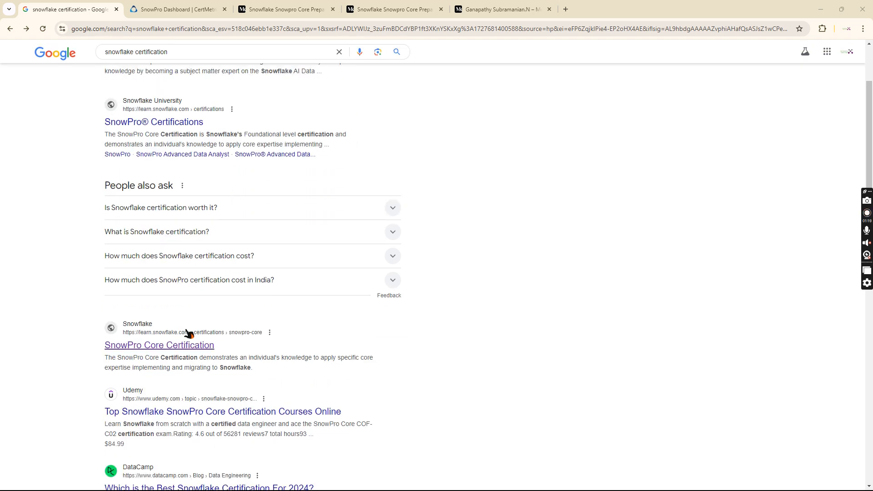
pyautogui.moveTo(161, 349)
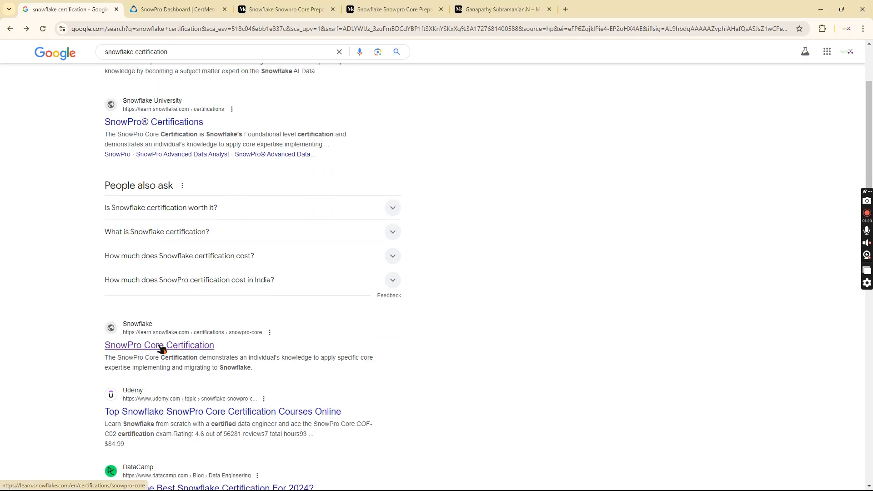
pyautogui.click(159, 345)
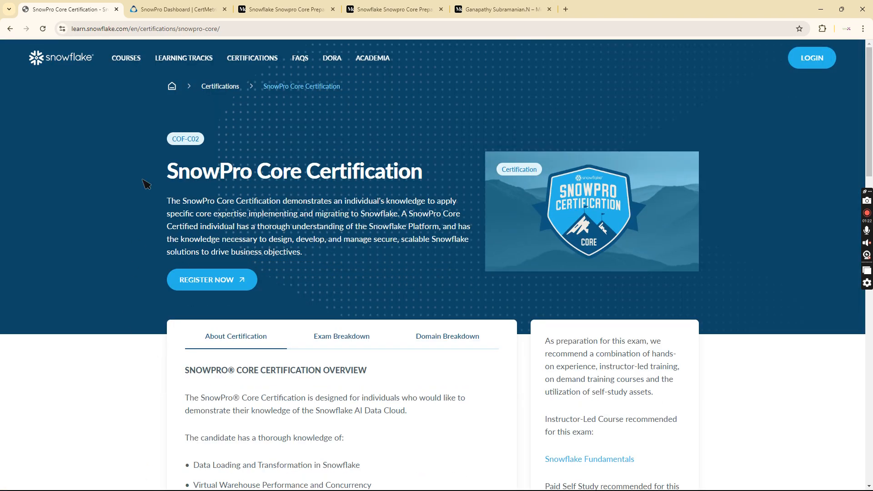
pyautogui.moveTo(212, 280)
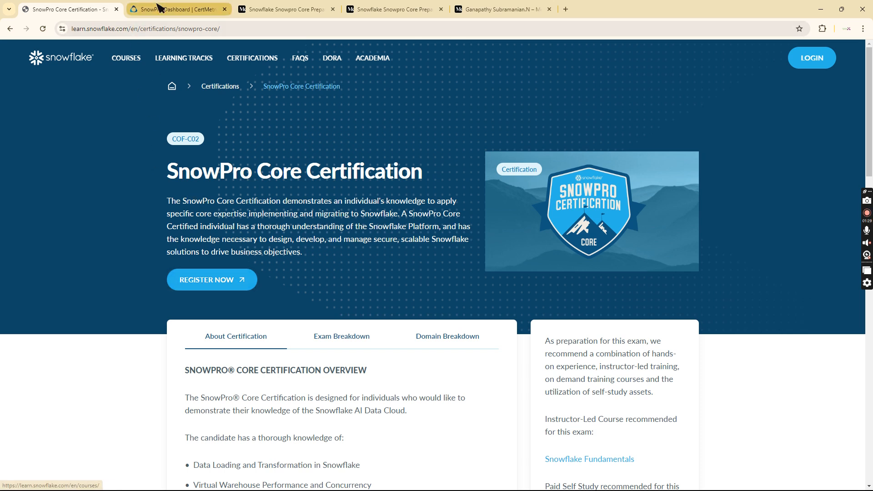
# Switch to the CertMetrics dashboard and view all SnowPro announcements
pyautogui.click(175, 9)
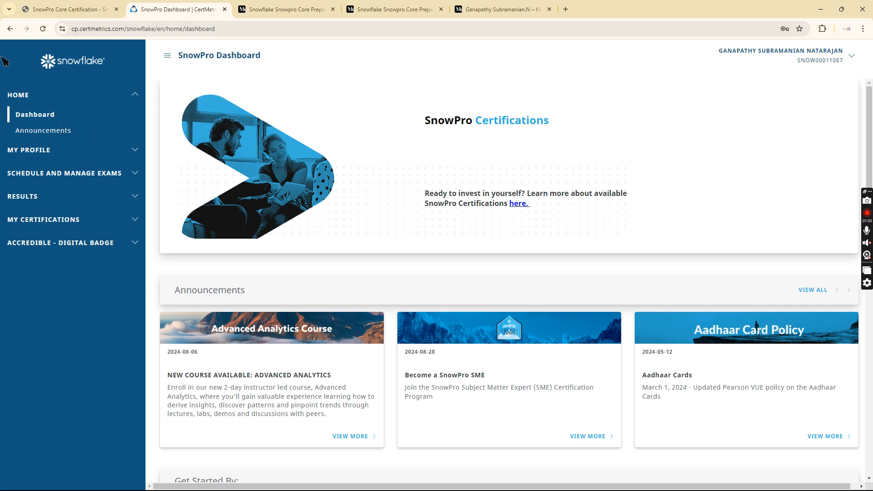
pyautogui.moveTo(676, 106)
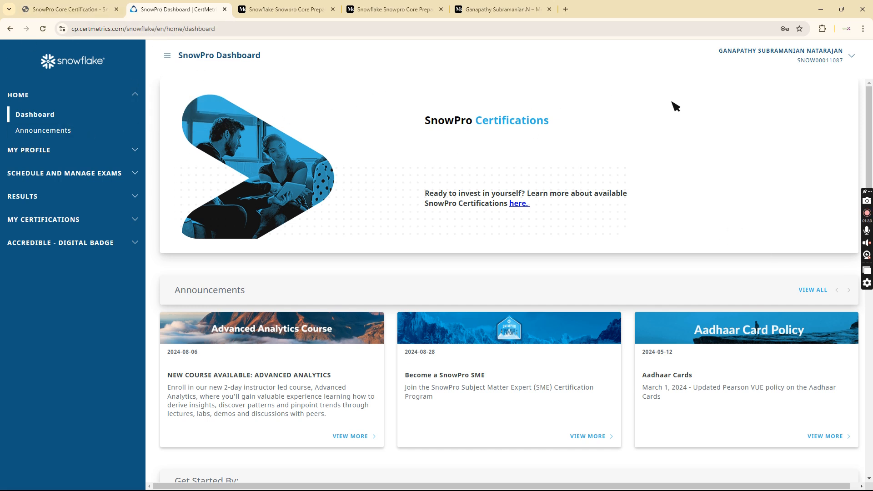
pyautogui.moveTo(324, 77)
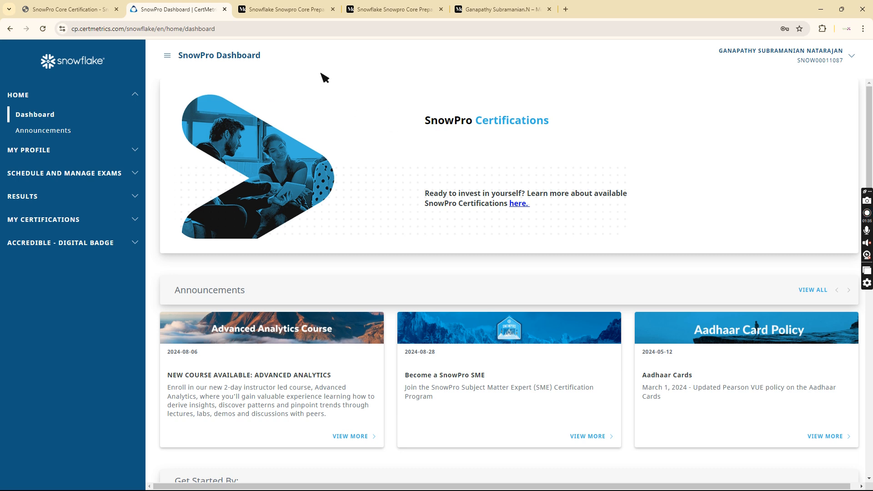
pyautogui.moveTo(411, 64)
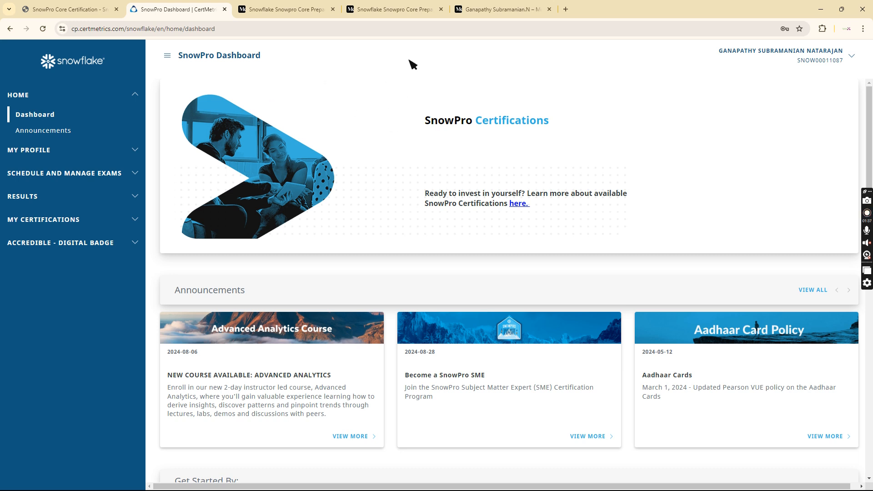
pyautogui.moveTo(373, 88)
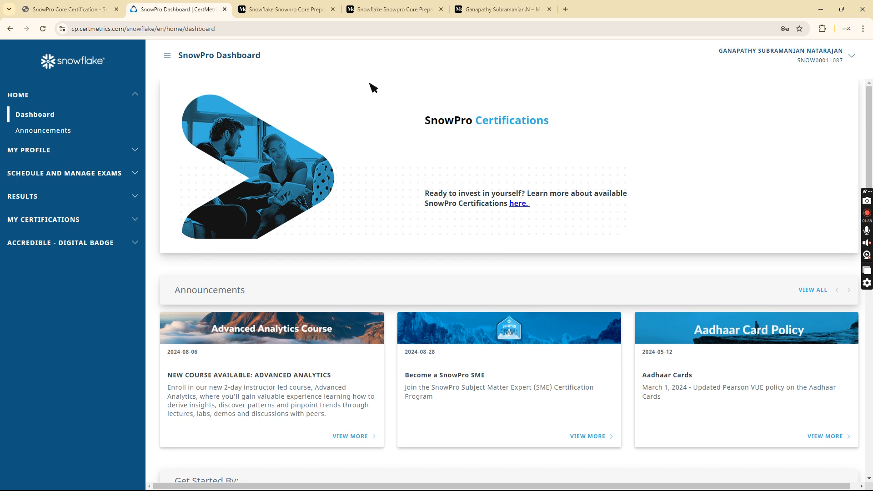
pyautogui.moveTo(846, 94)
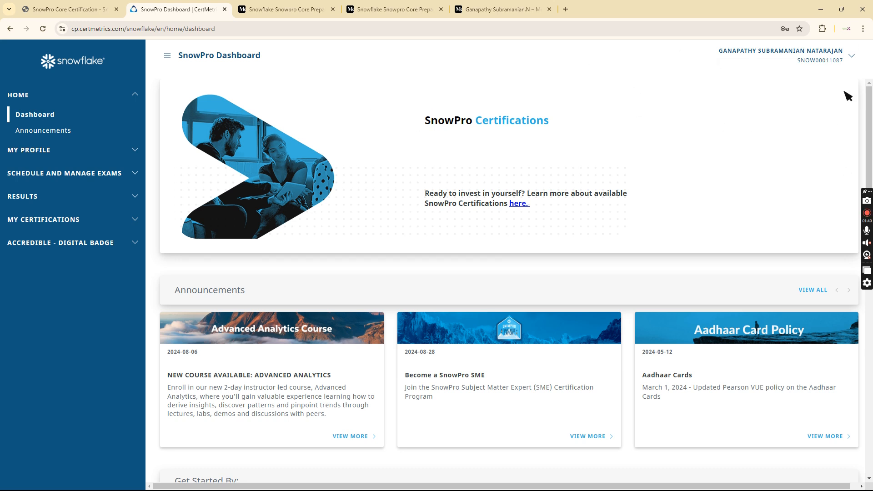
pyautogui.scroll(-3)
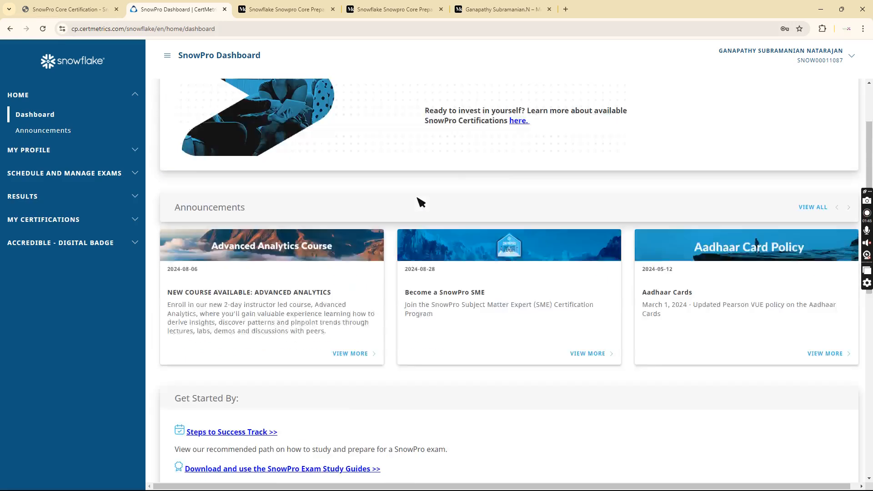
pyautogui.click(44, 131)
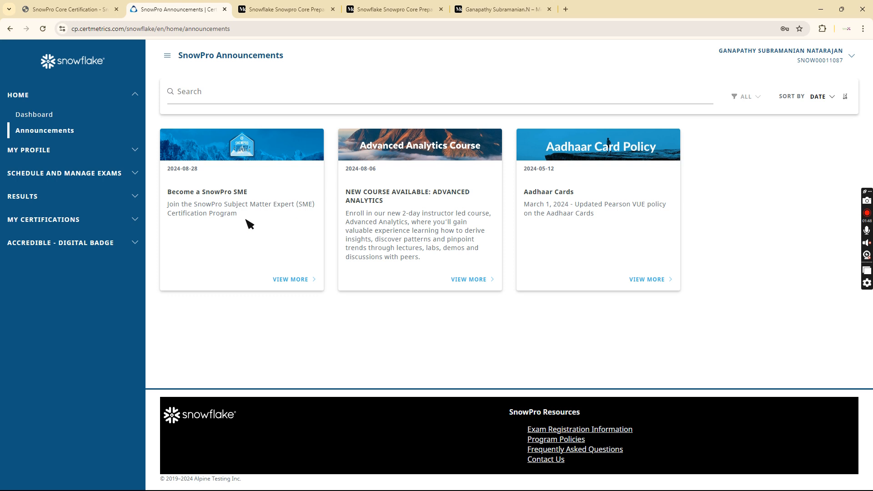
pyautogui.moveTo(150, 72)
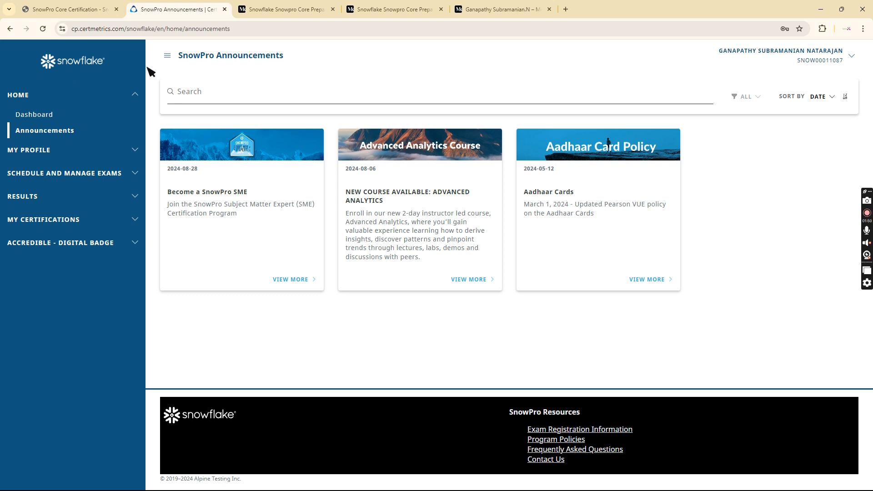
# Expand the My Profile and Schedule and Manage Exams sections in the sidebar
pyautogui.click(29, 150)
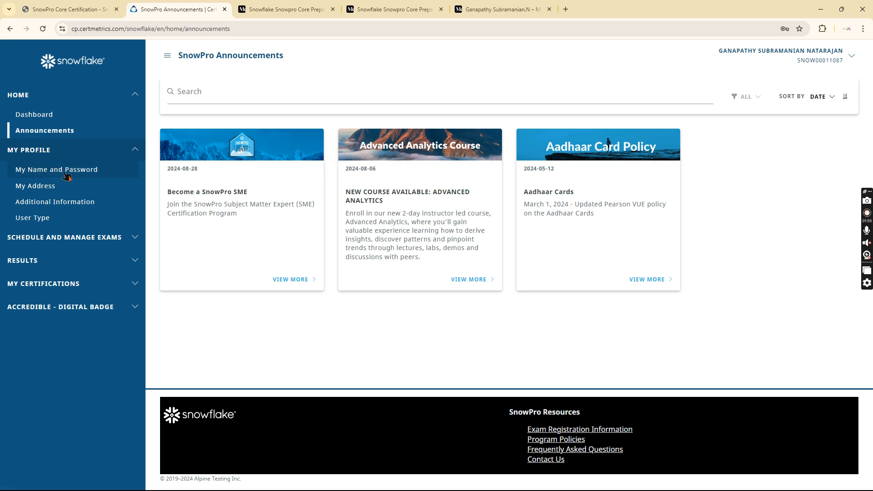
pyautogui.moveTo(55, 202)
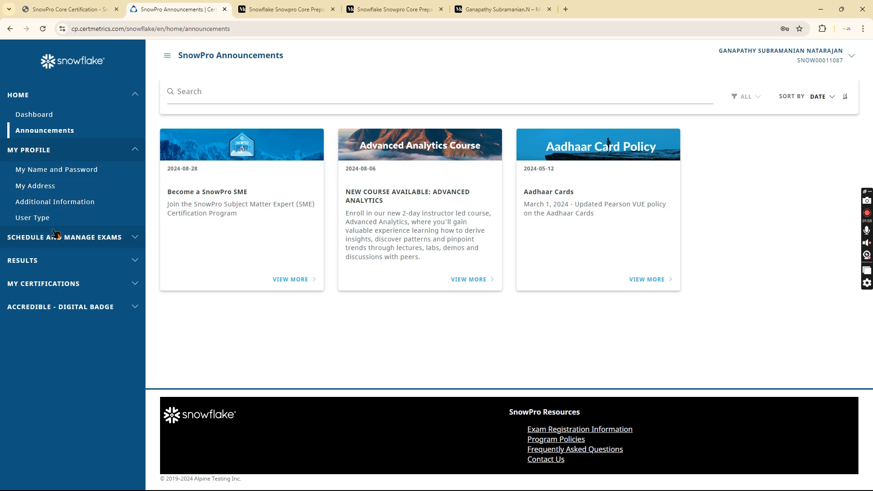
pyautogui.click(64, 237)
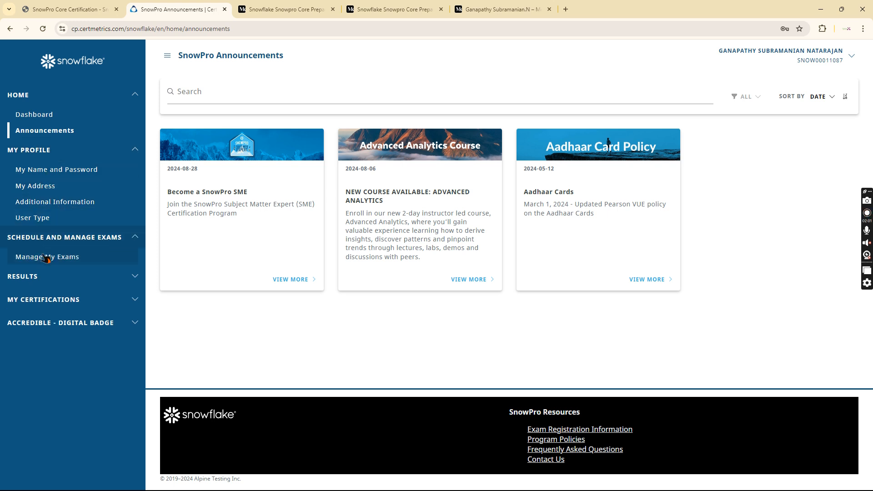
# Register for the SnowPro Advanced: Administrator Certification exam from Manage My Exams
pyautogui.click(47, 256)
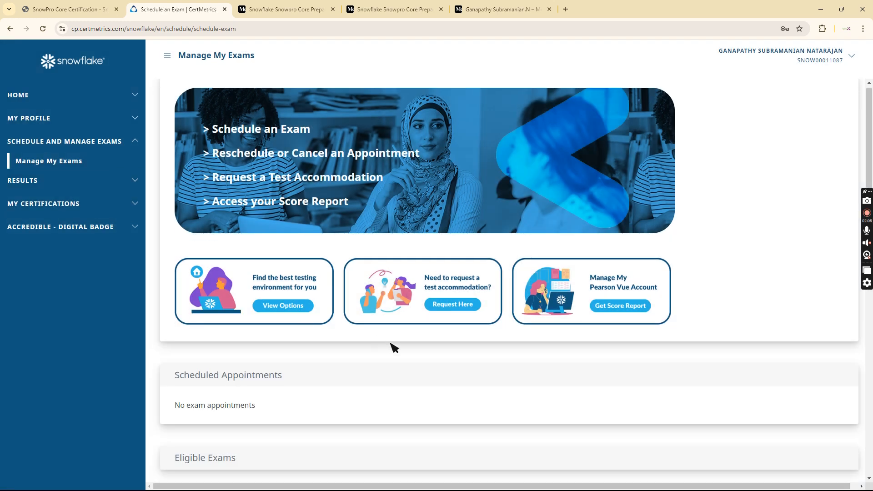
pyautogui.scroll(-3)
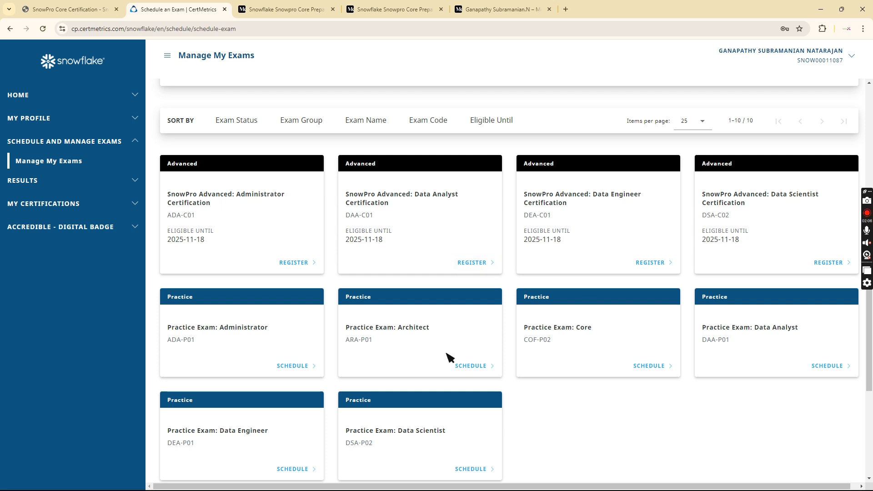
pyautogui.scroll(-3)
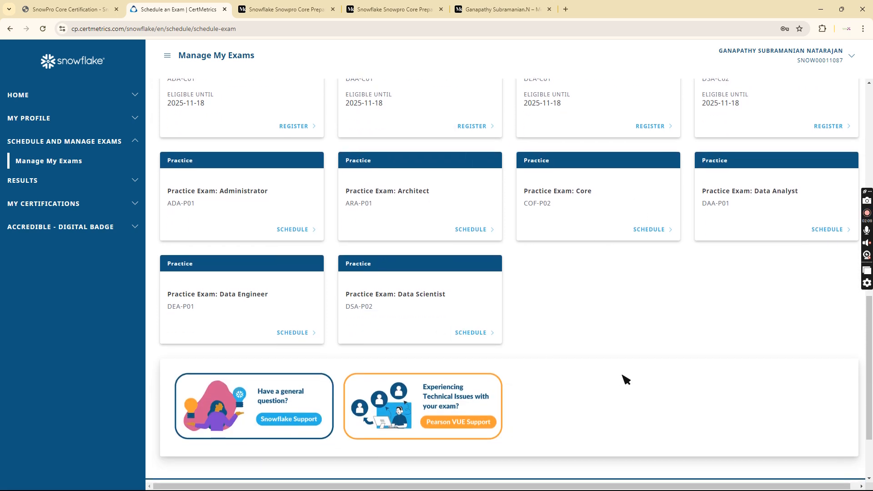
pyautogui.scroll(3)
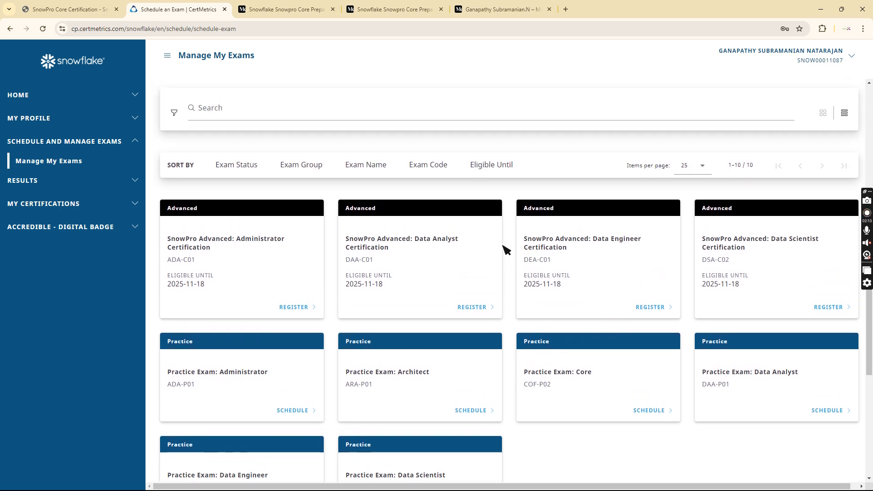
pyautogui.scroll(-3)
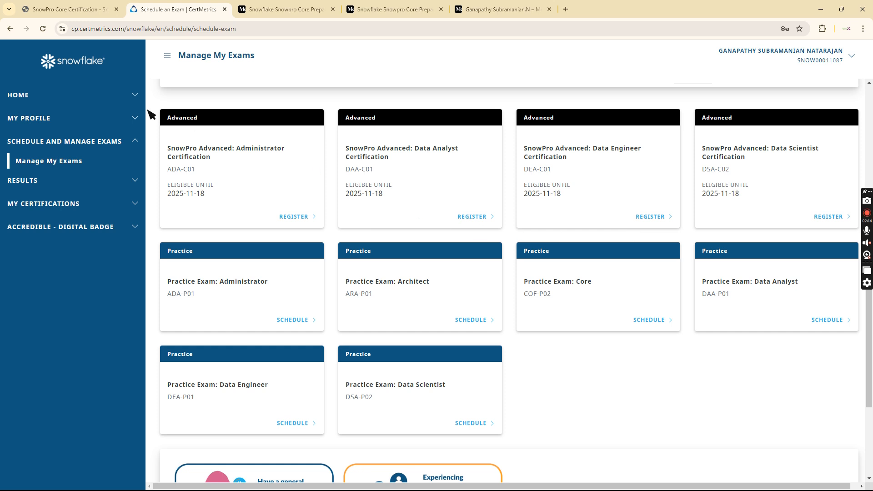
pyautogui.moveTo(277, 166)
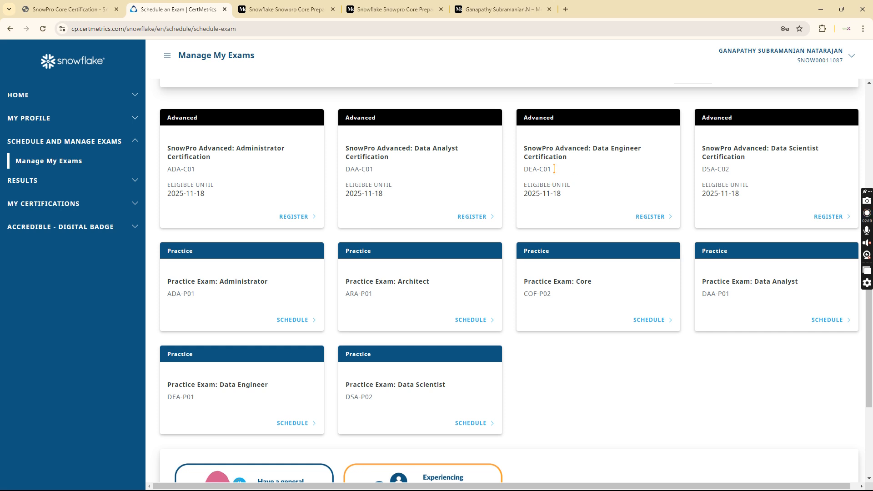
pyautogui.moveTo(440, 333)
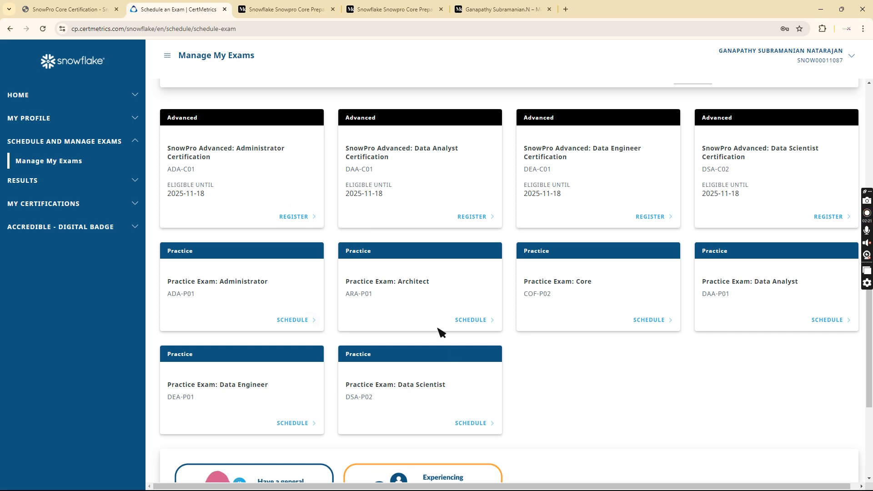
pyautogui.moveTo(228, 189)
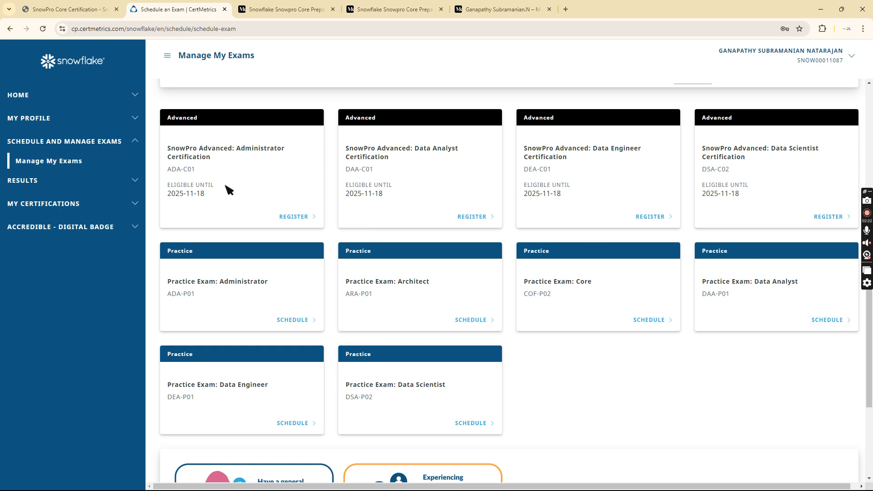
pyautogui.moveTo(508, 222)
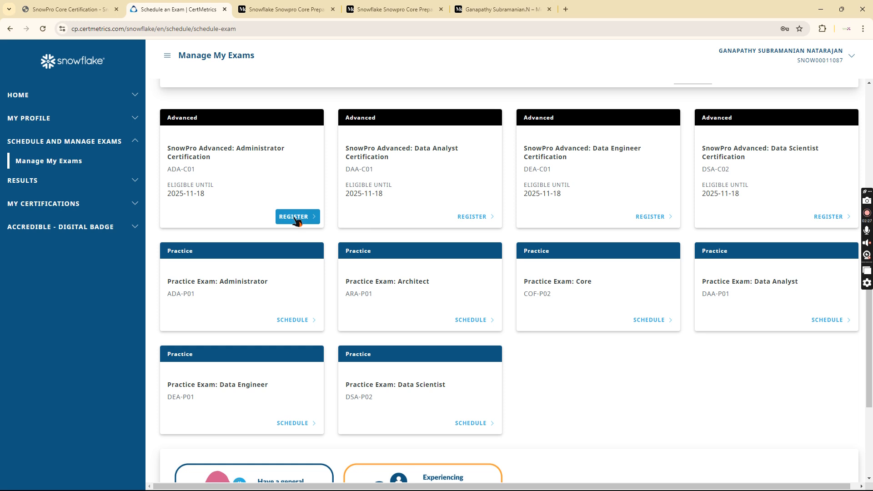
pyautogui.click(294, 217)
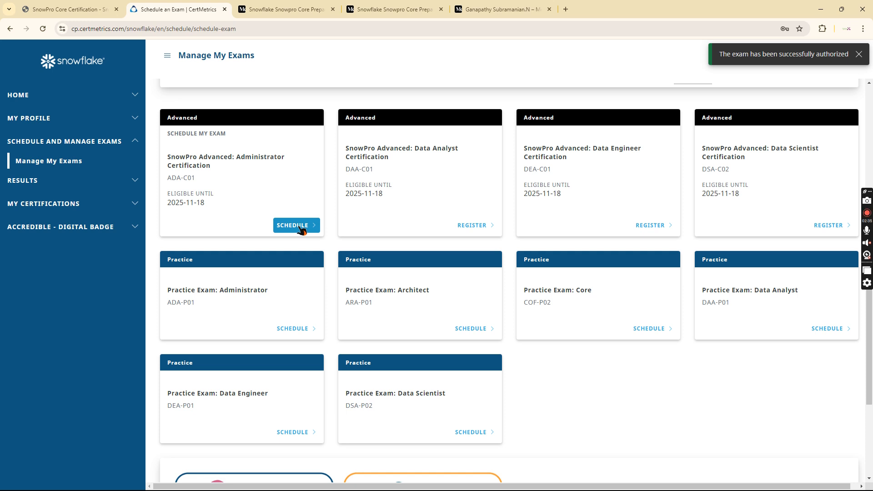
# Start scheduling the authorized Administrator exam, handing off to Pearson VUE
pyautogui.click(296, 226)
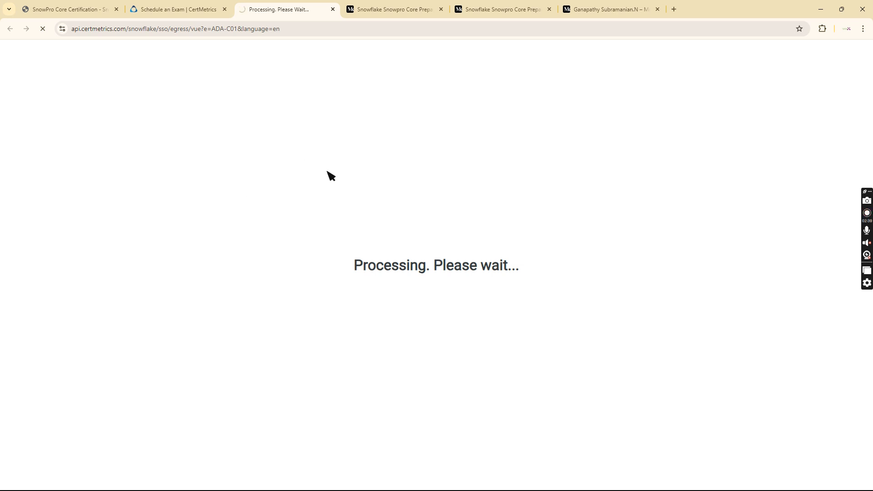
pyautogui.moveTo(273, 193)
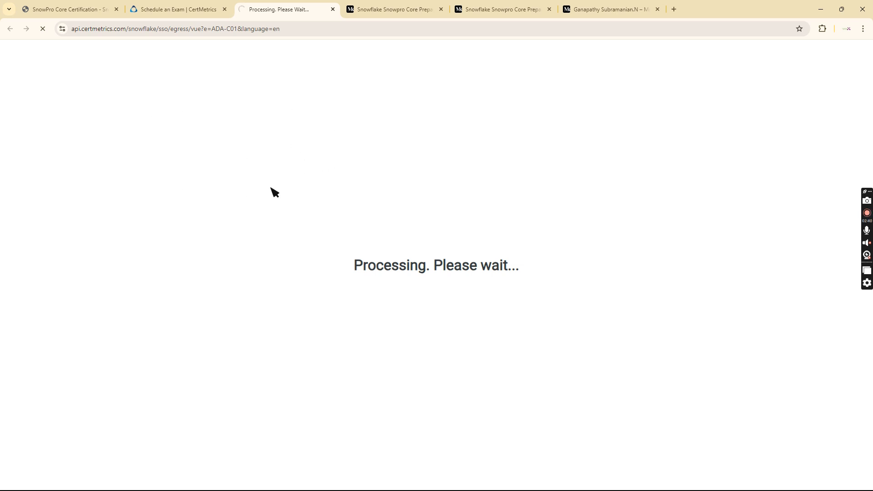
pyautogui.moveTo(301, 203)
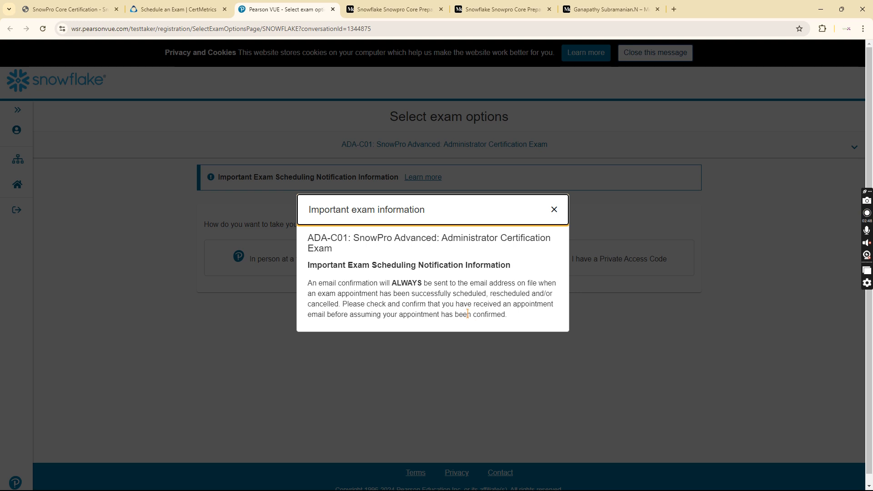
# Dismiss the exam information notice and choose taking ADA-C01 in person at a test center
pyautogui.click(554, 209)
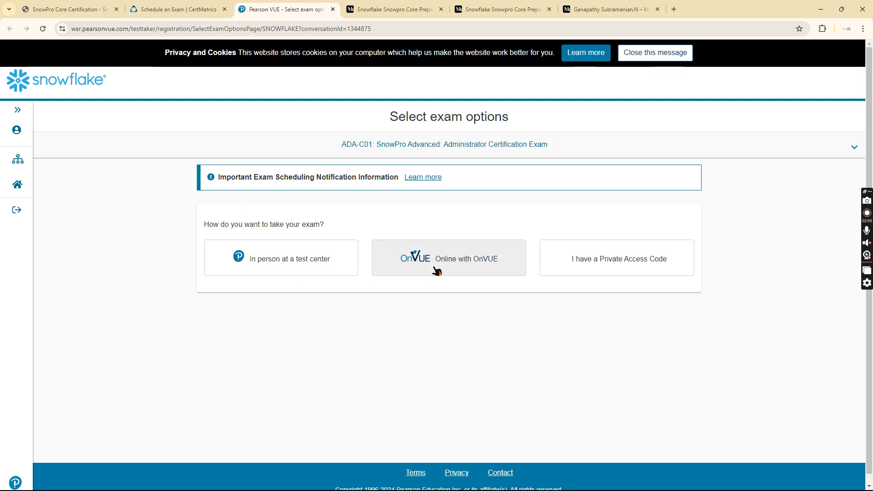
pyautogui.moveTo(471, 301)
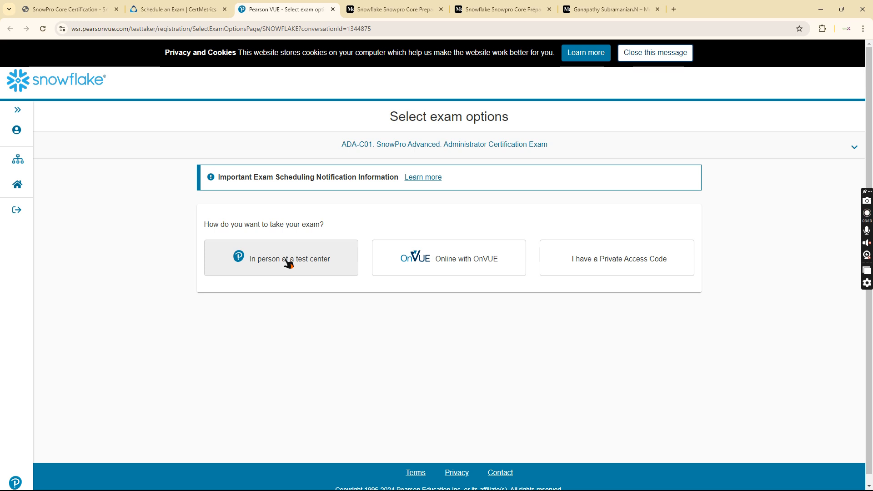
pyautogui.click(281, 257)
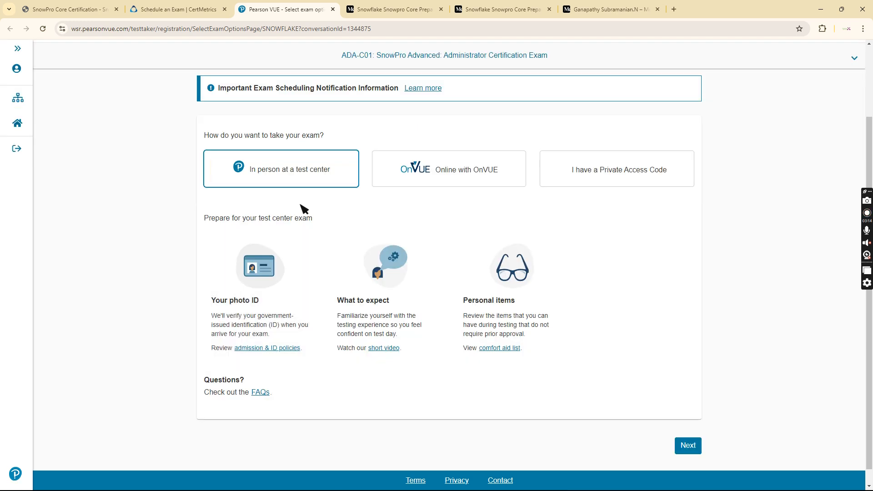
pyautogui.scroll(-3)
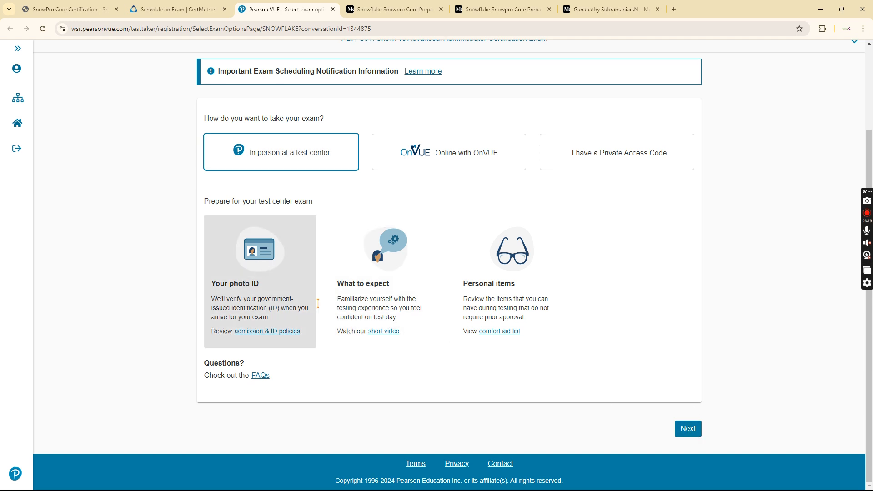
pyautogui.moveTo(688, 457)
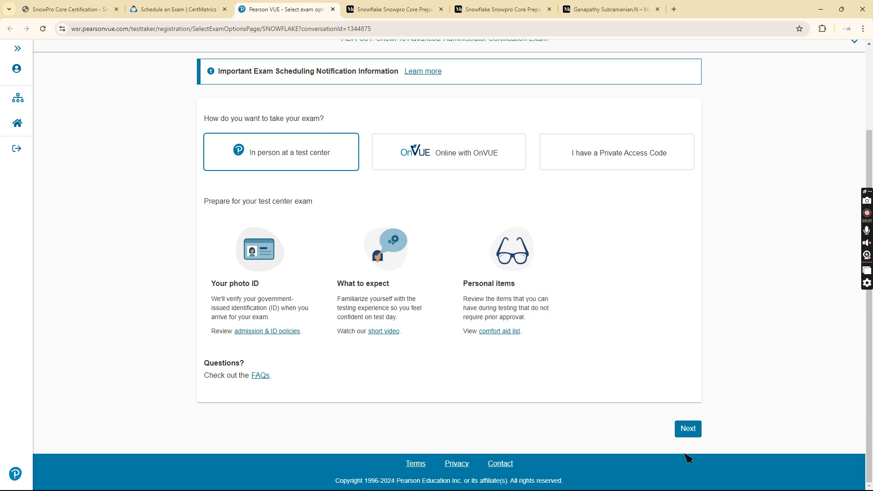
pyautogui.click(687, 428)
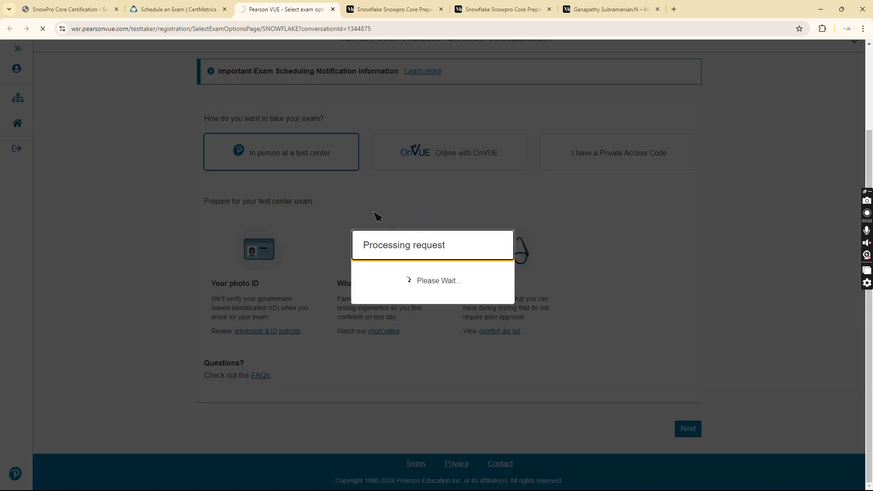
pyautogui.moveTo(564, 265)
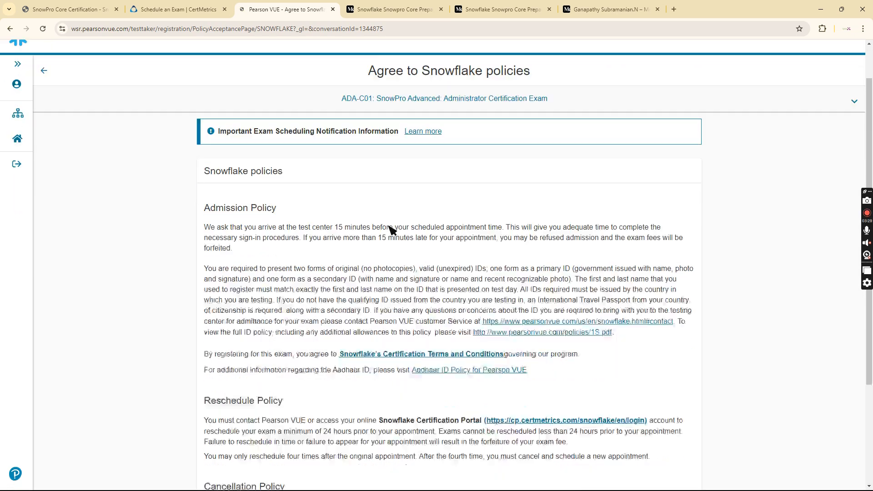
# Agree to the Snowflake policies and continue with Blue Lotus Technologies Pvt Ltd as the test center
pyautogui.click(685, 427)
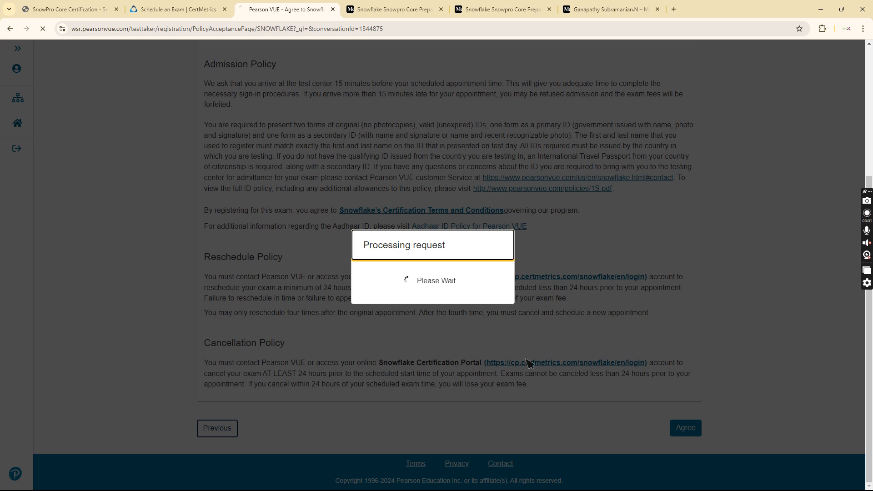
pyautogui.click(685, 427)
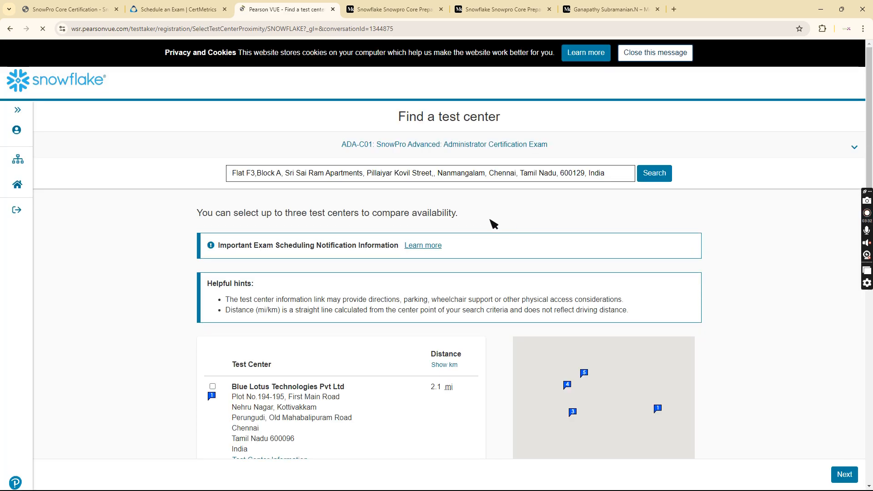
pyautogui.scroll(-3)
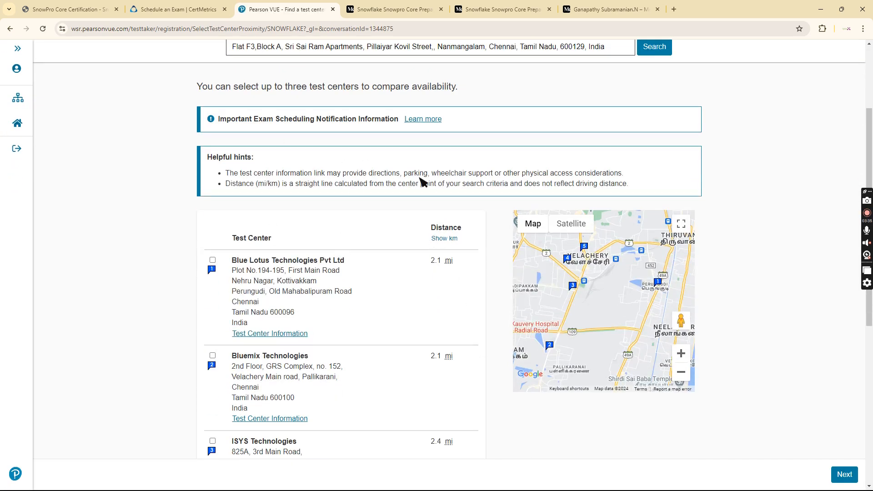
pyautogui.scroll(-3)
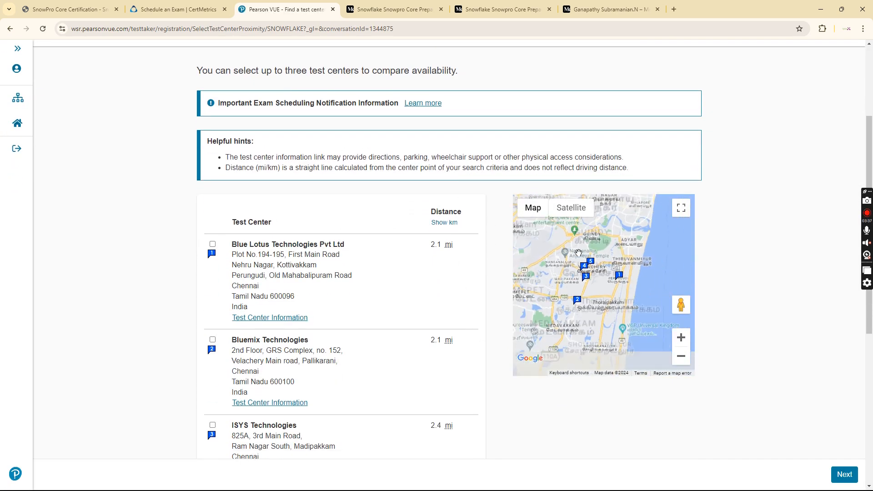
pyautogui.moveTo(580, 251); pyautogui.dragTo(615, 278)
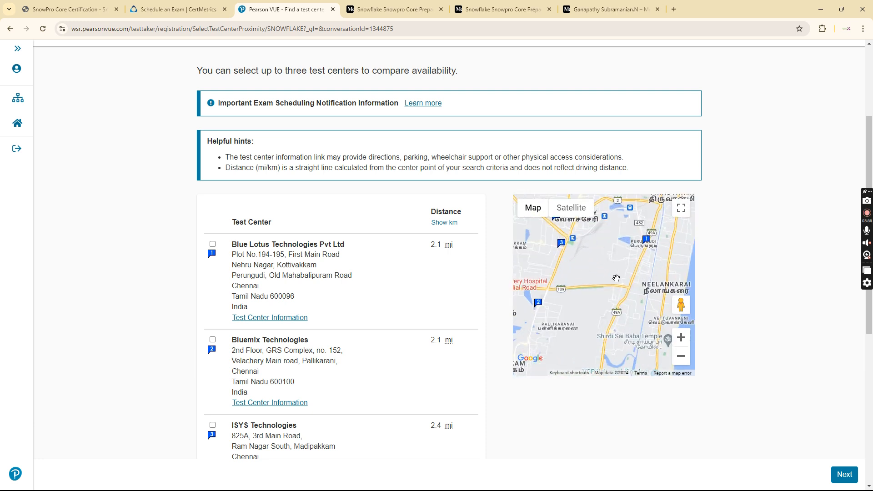
pyautogui.scroll(-3)
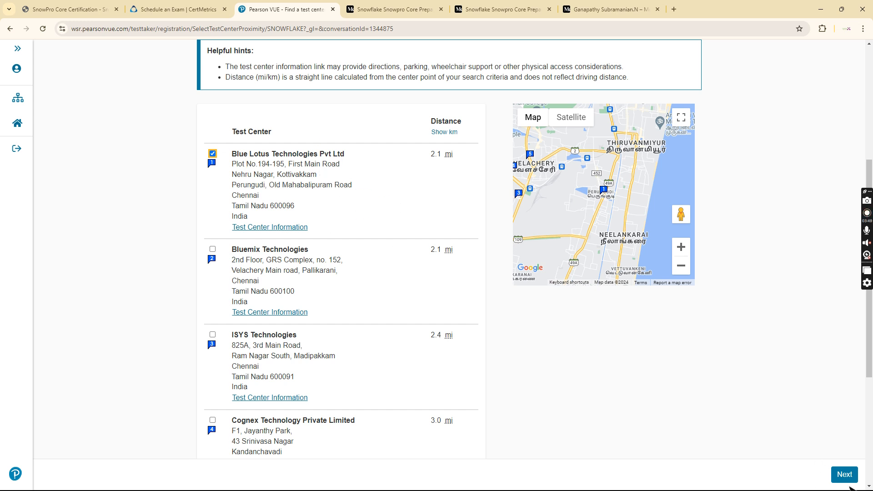
pyautogui.click(844, 475)
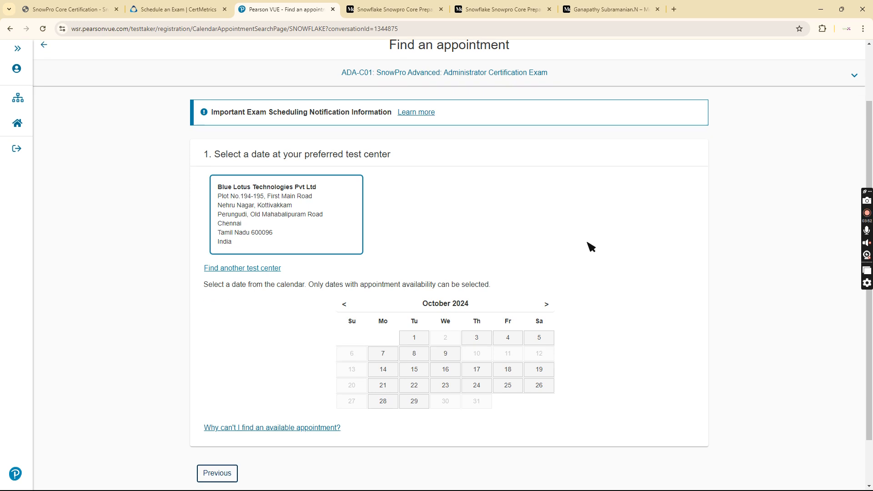
# Pick October 3, 2024 on the calendar and review the available start times
pyautogui.scroll(-3)
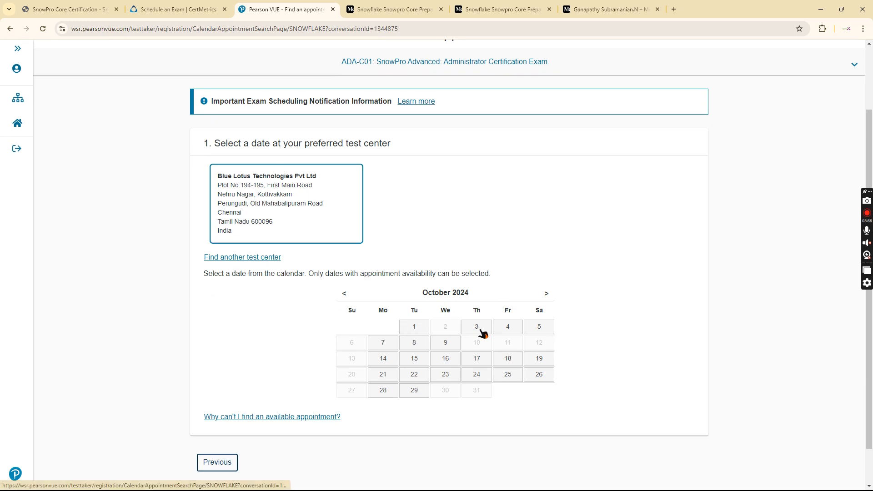
pyautogui.click(475, 326)
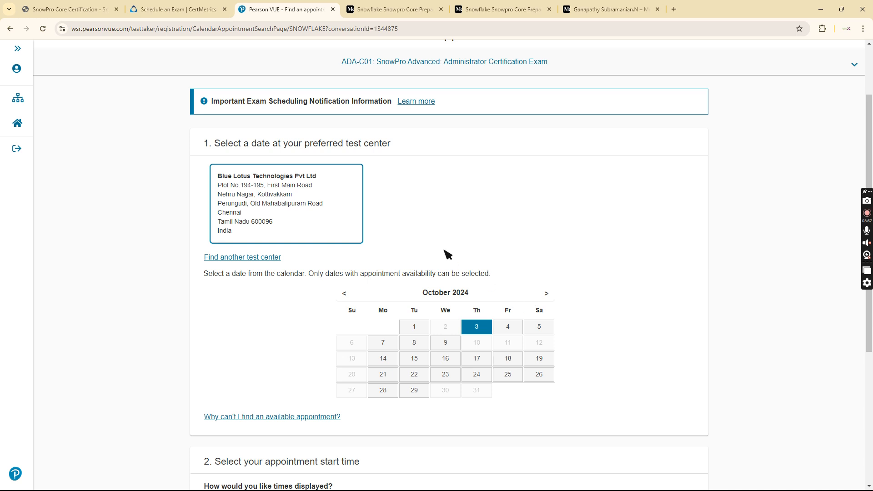
pyautogui.scroll(-3)
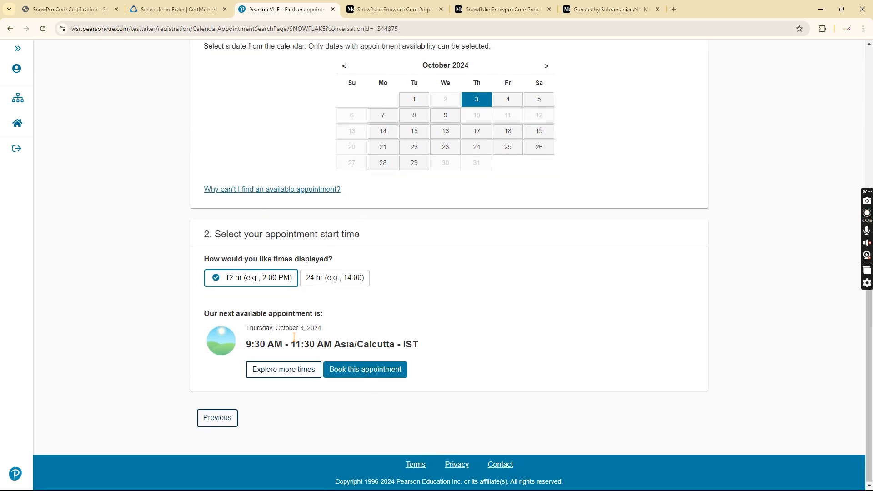
pyautogui.click(283, 369)
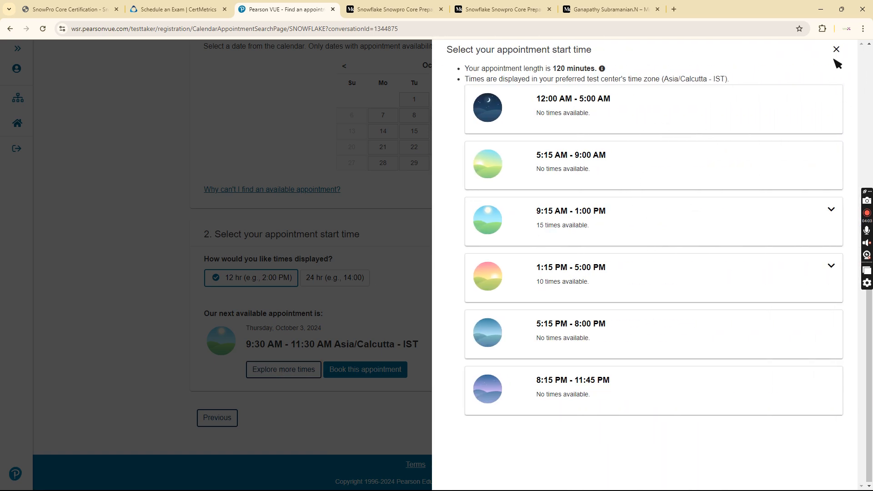
pyautogui.click(835, 49)
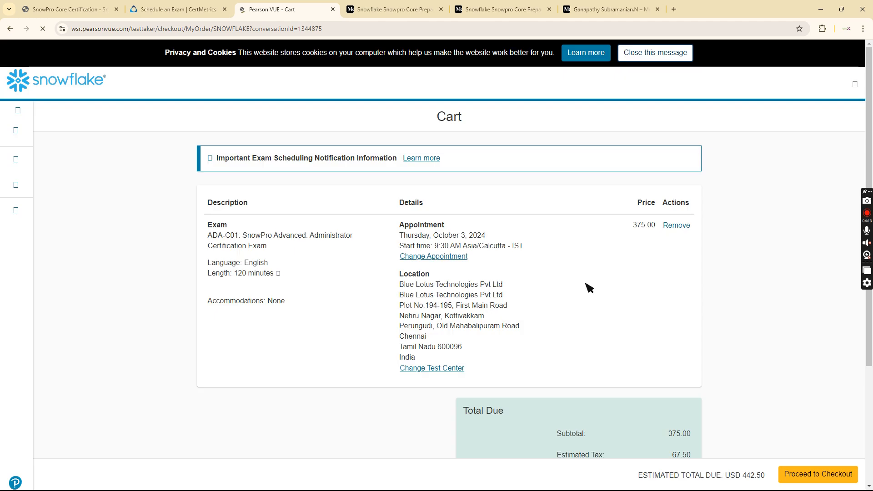
pyautogui.click(655, 52)
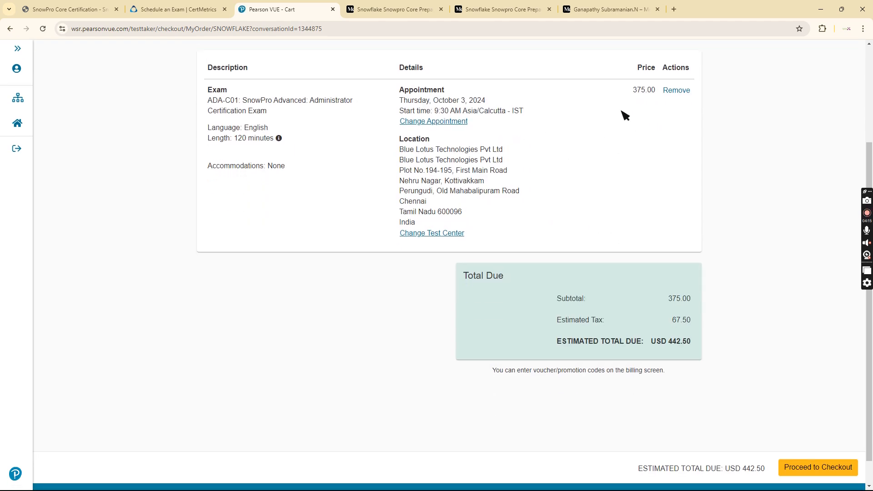
pyautogui.scroll(-3)
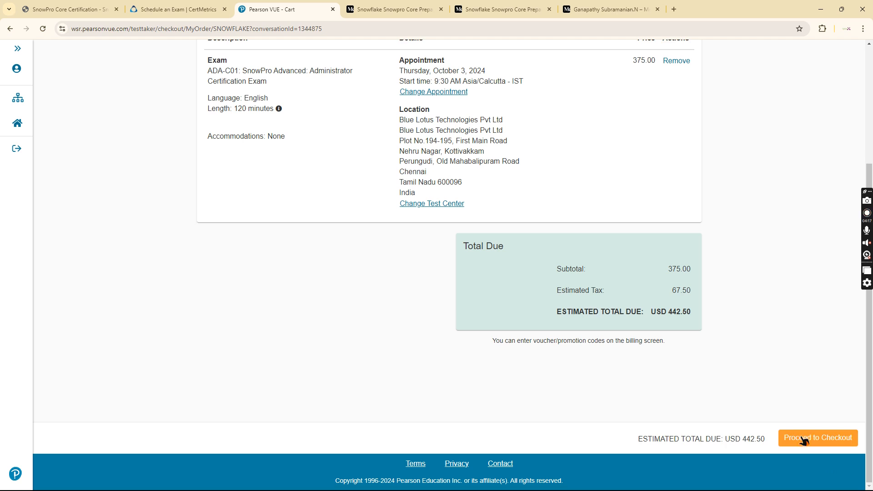
pyautogui.moveTo(673, 350)
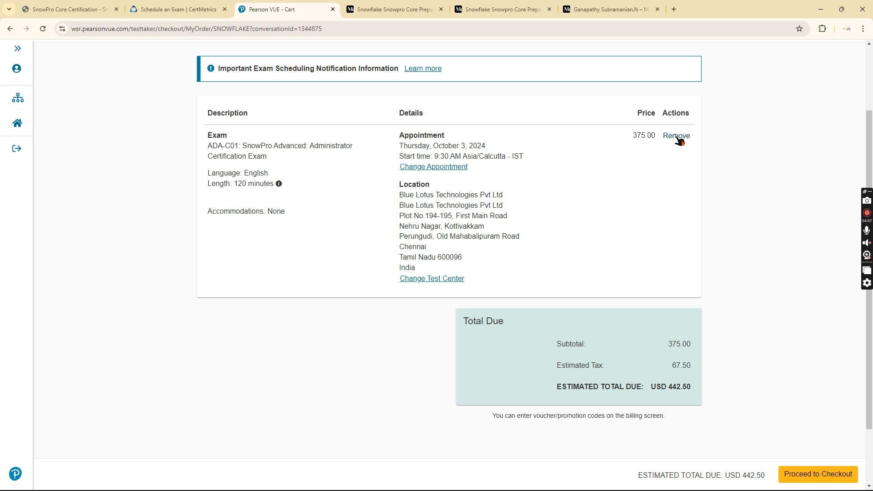
# Remove the ADA-C01 appointment from the cart and confirm, leaving the order empty
pyautogui.click(676, 135)
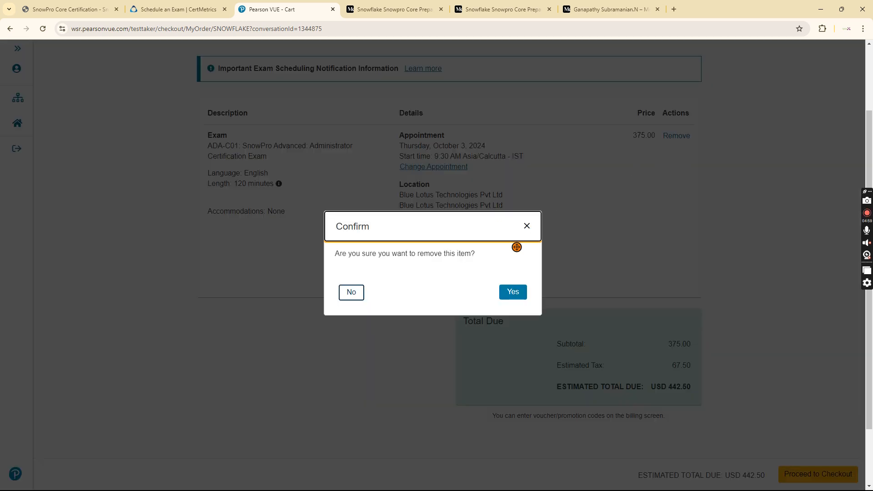
pyautogui.click(512, 292)
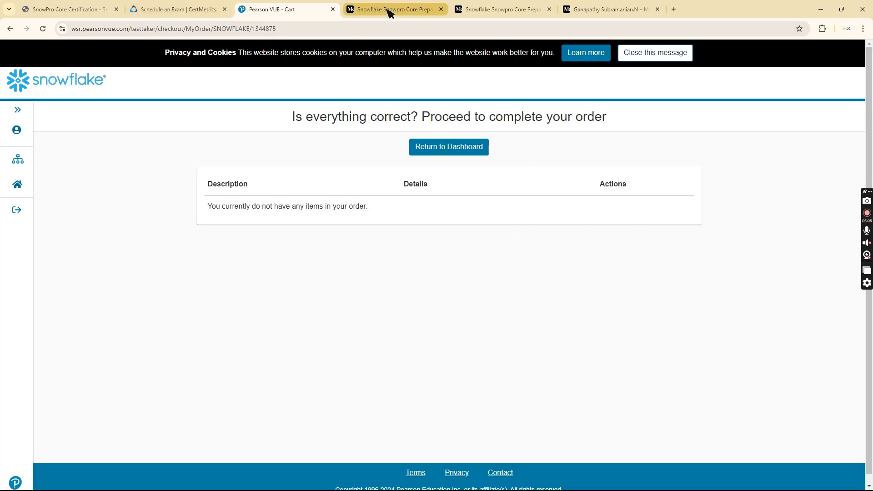
pyautogui.click(394, 9)
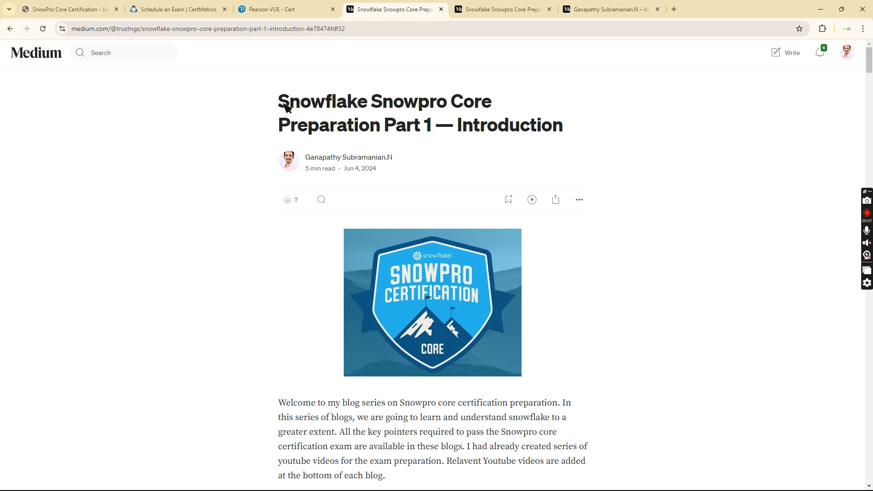
pyautogui.moveTo(523, 169)
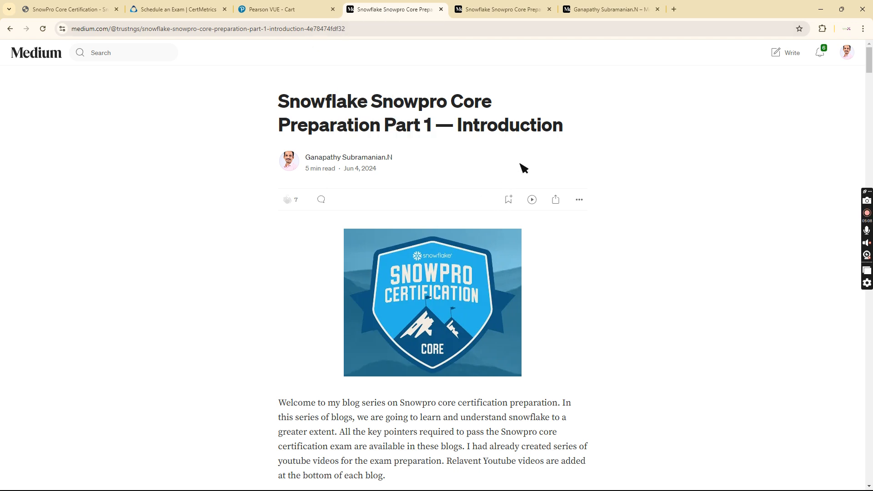
pyautogui.moveTo(598, 161)
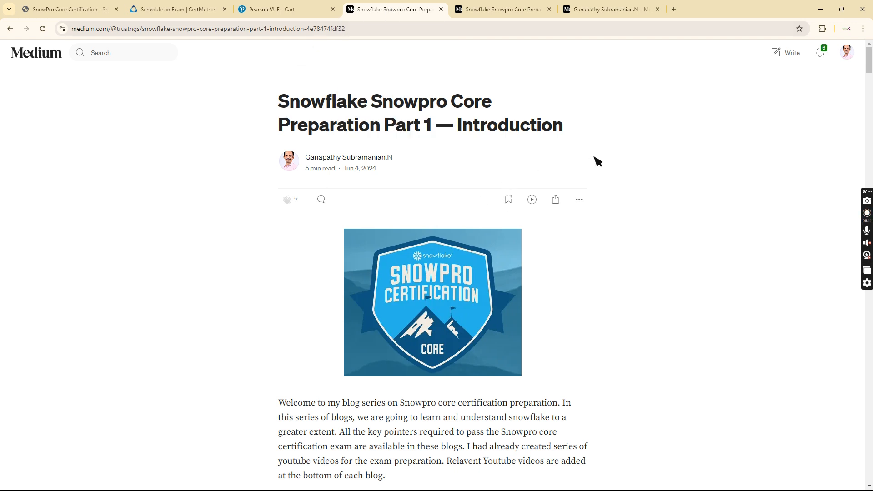
pyautogui.click(610, 9)
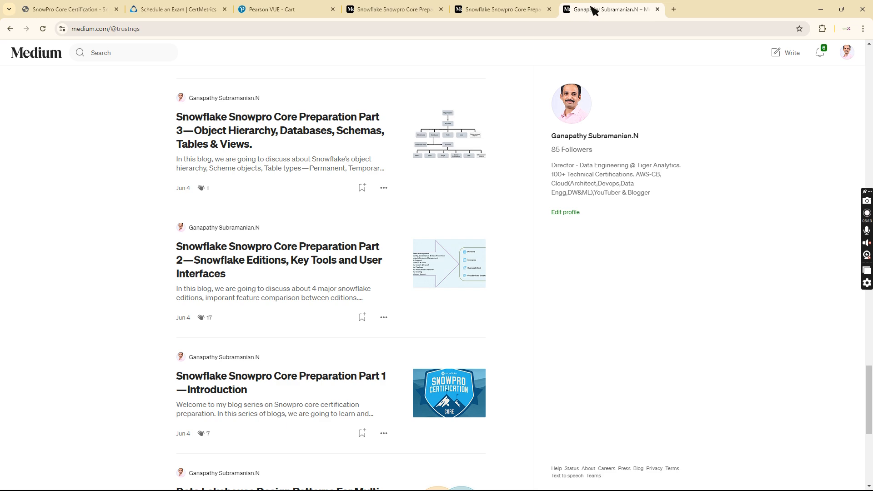
pyautogui.scroll(-3)
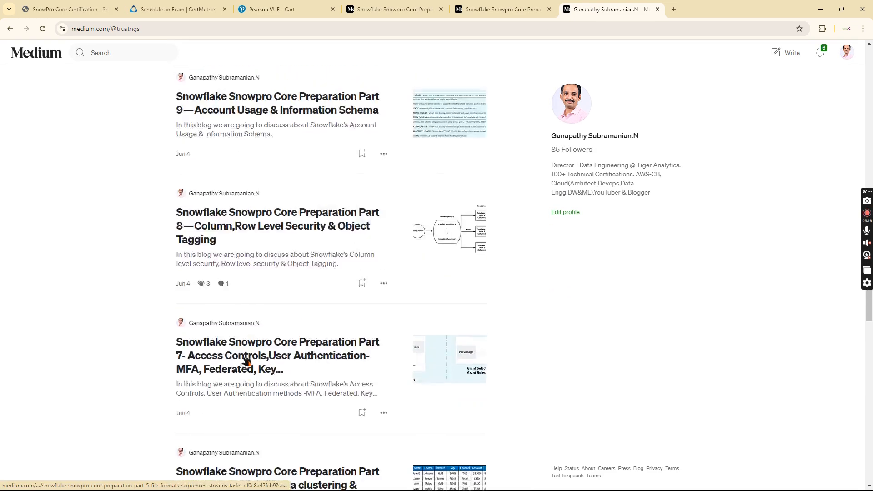
pyautogui.scroll(-3)
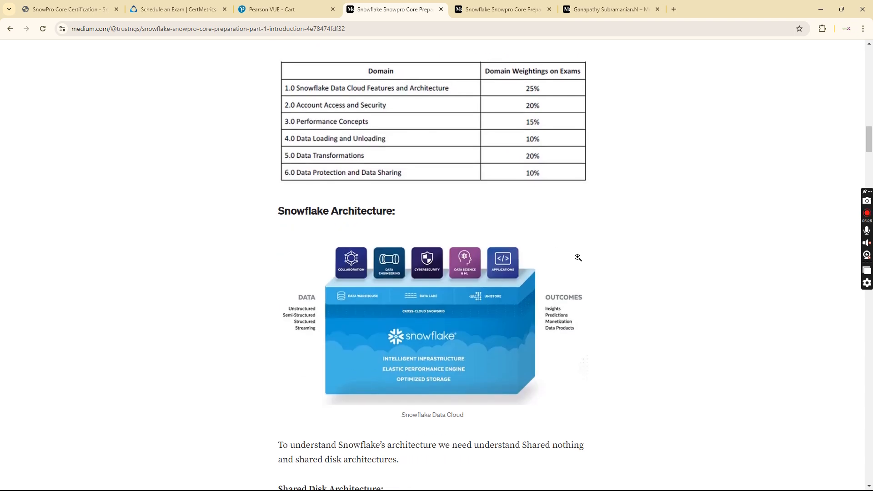
# Scroll the Part 1 article past the architecture diagrams and YouTube embed to its reference links
pyautogui.scroll(-3)
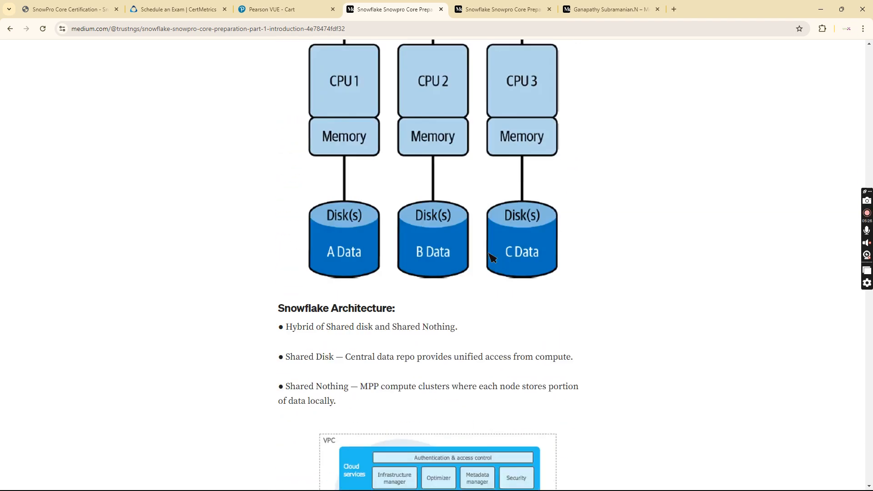
pyautogui.scroll(-3)
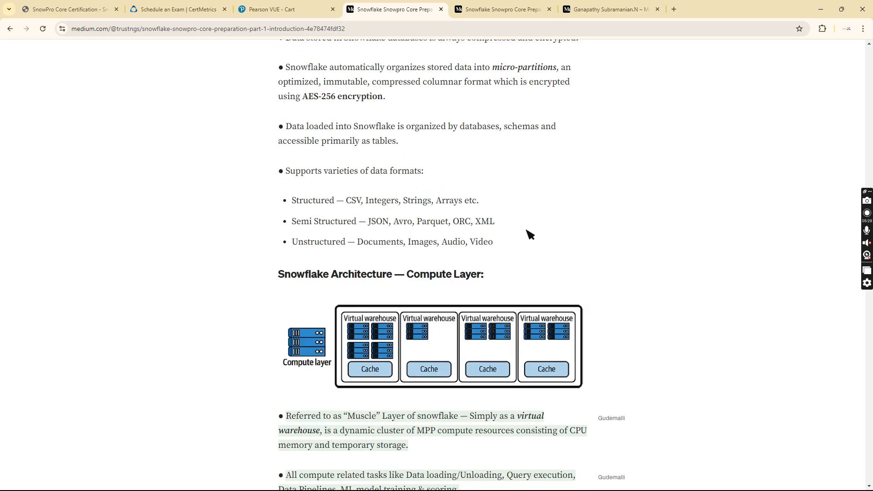
pyautogui.scroll(-3)
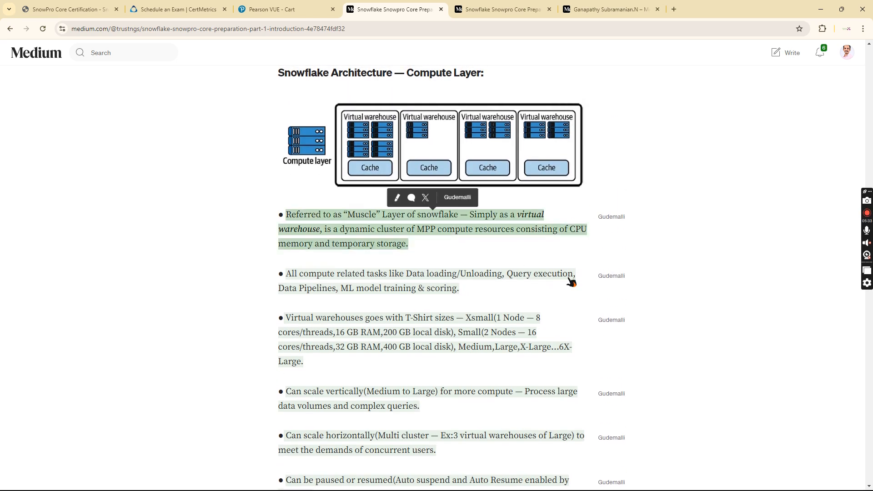
pyautogui.moveTo(628, 269)
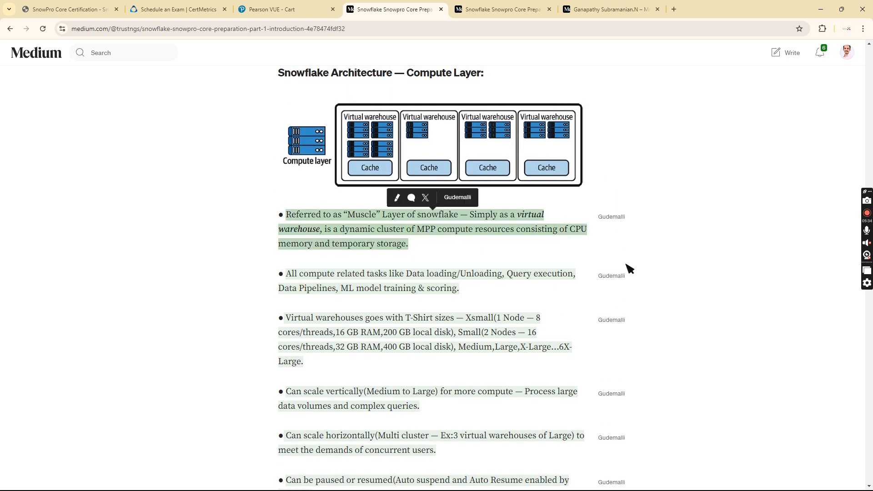
pyautogui.scroll(-3)
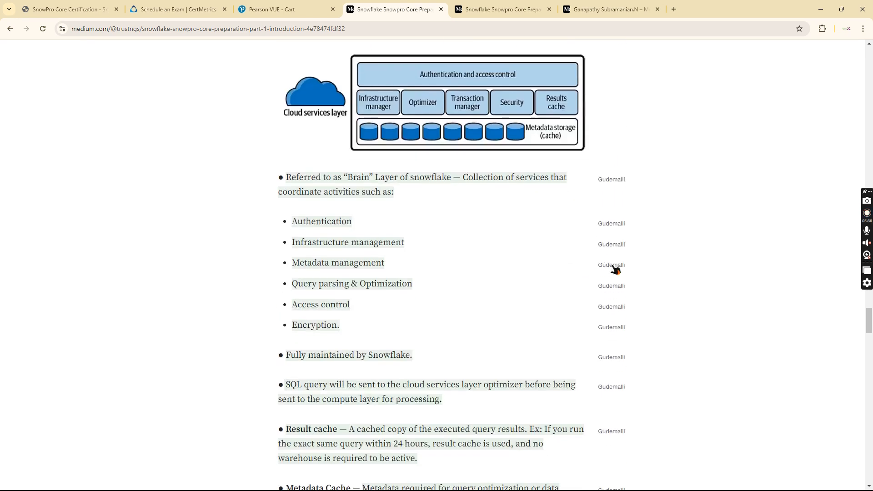
pyautogui.scroll(-3)
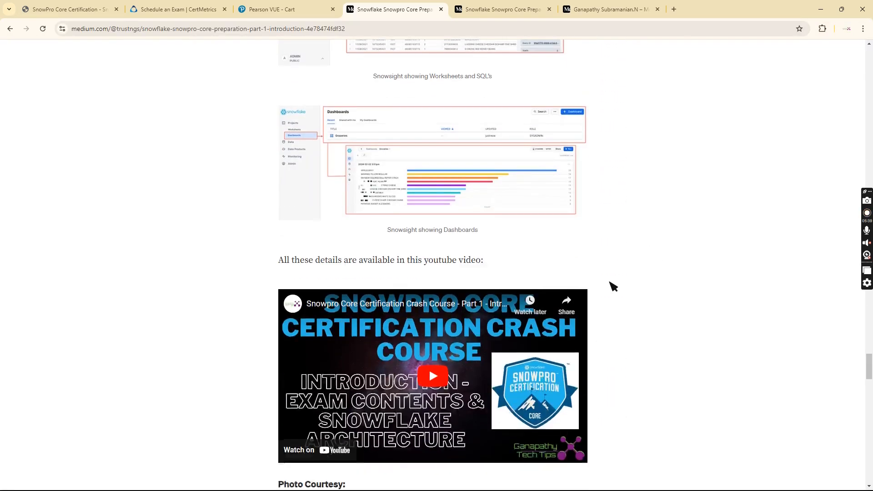
pyautogui.scroll(-3)
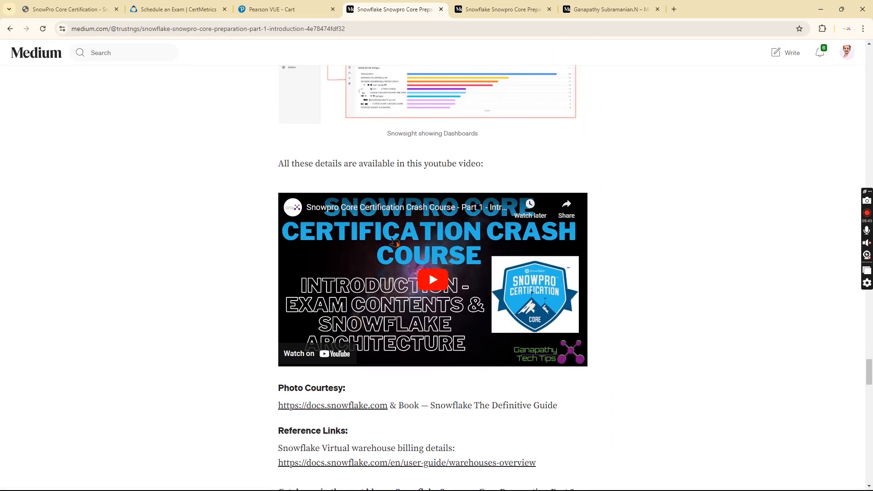
pyautogui.scroll(-3)
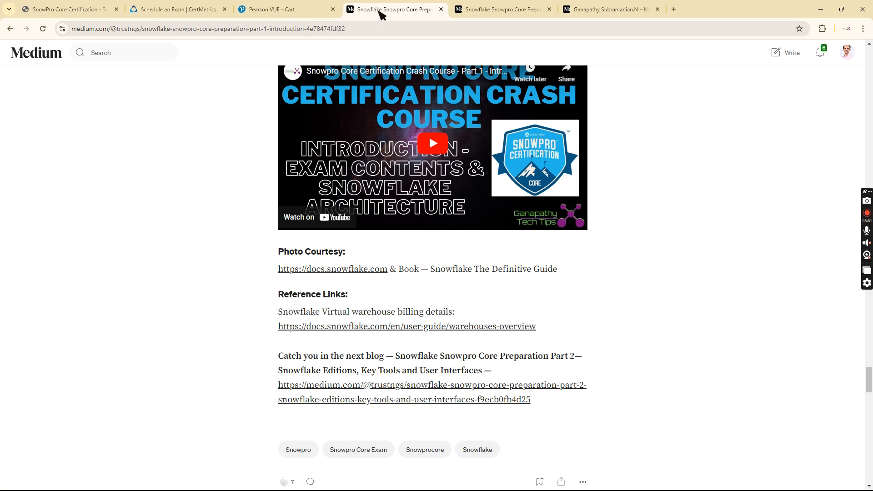
pyautogui.click(498, 9)
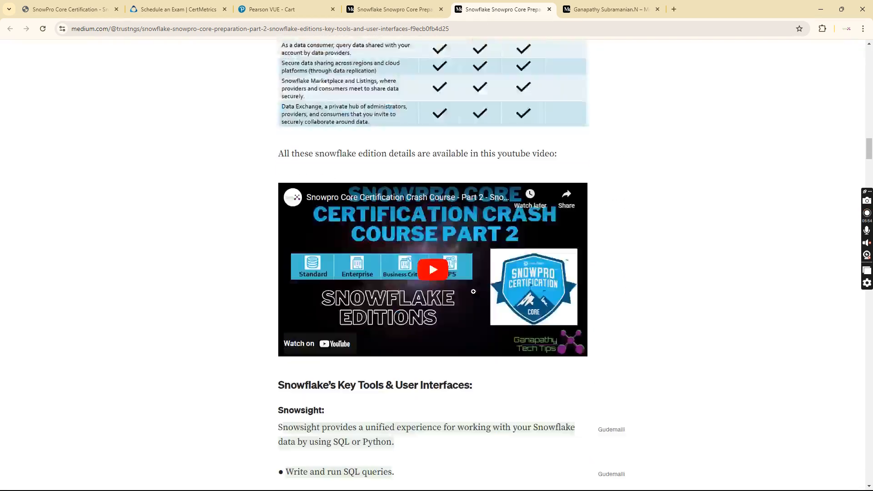
# Scroll the Part 2 article through the editions, SnowSQL, SnowCD and reference-link sections
pyautogui.scroll(-3)
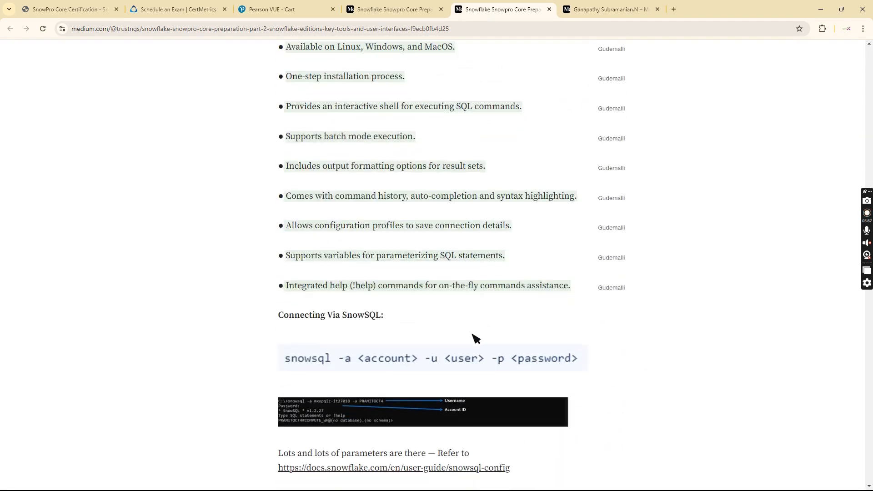
pyautogui.scroll(-3)
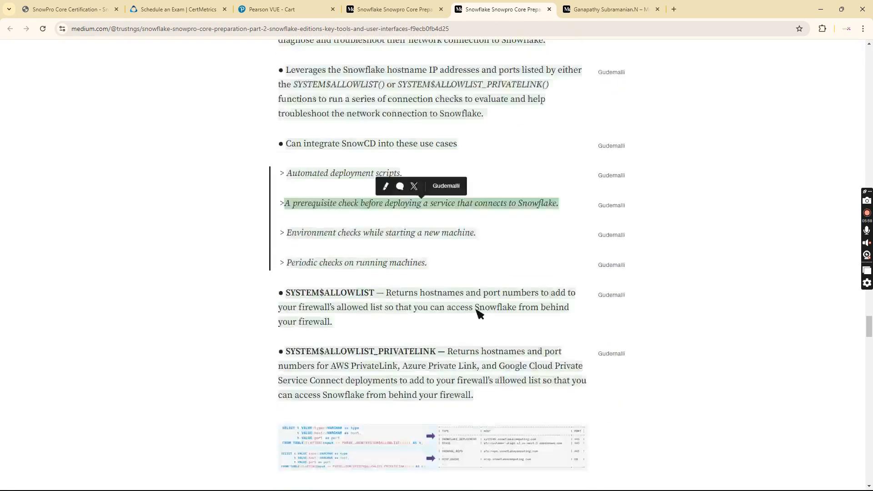
pyautogui.scroll(-3)
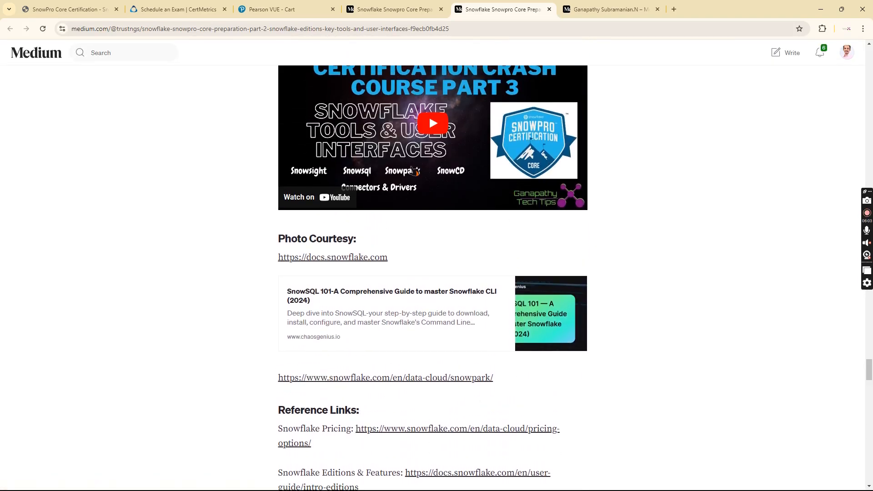
pyautogui.moveTo(466, 230)
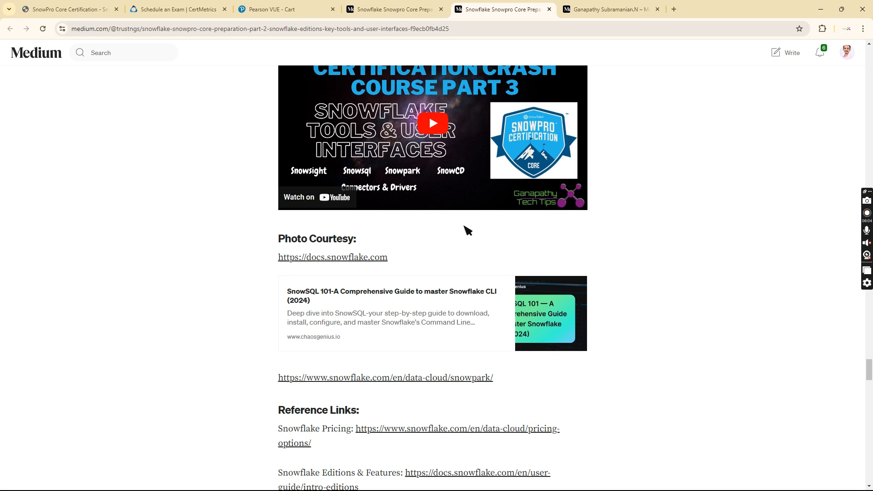
pyautogui.moveTo(523, 217)
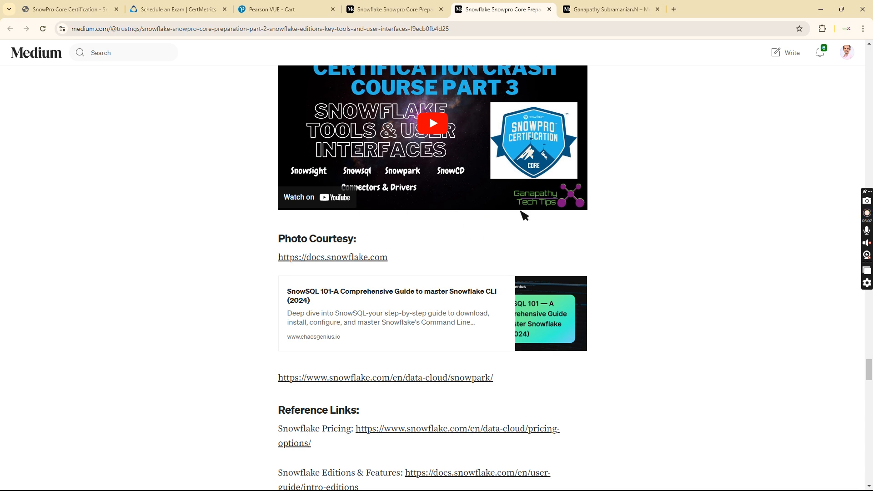
pyautogui.moveTo(561, 271)
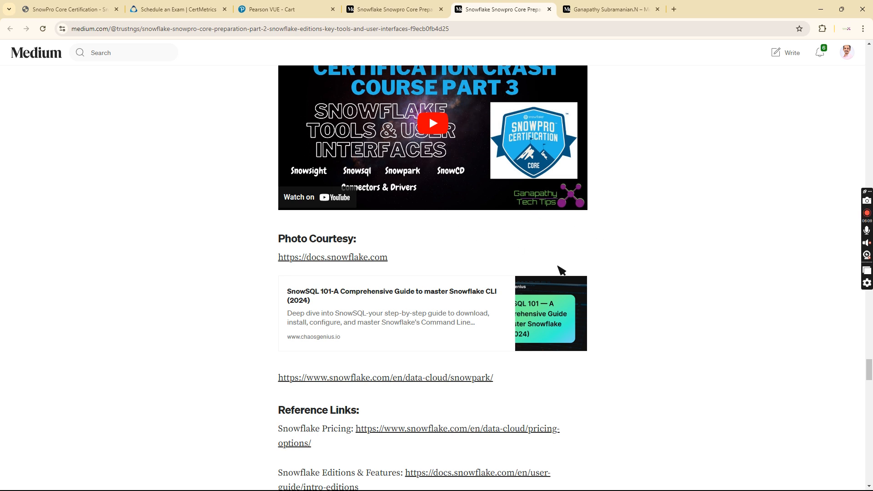
pyautogui.moveTo(532, 254)
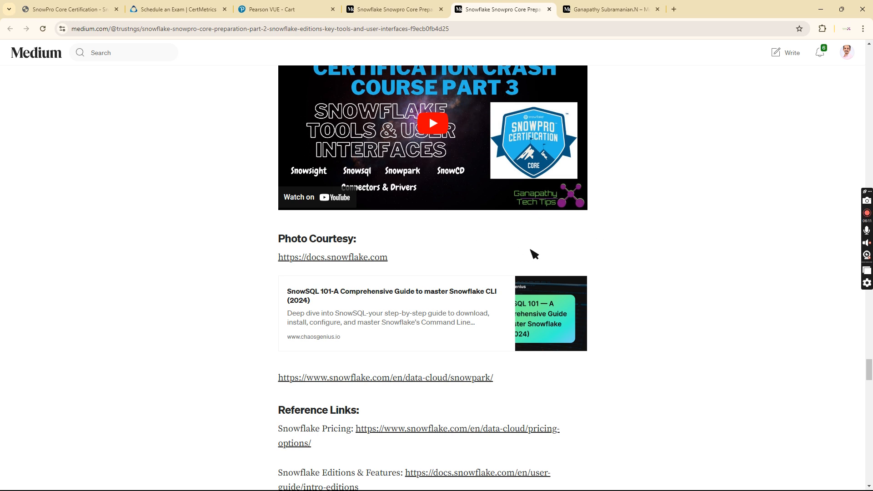
pyautogui.moveTo(440, 215)
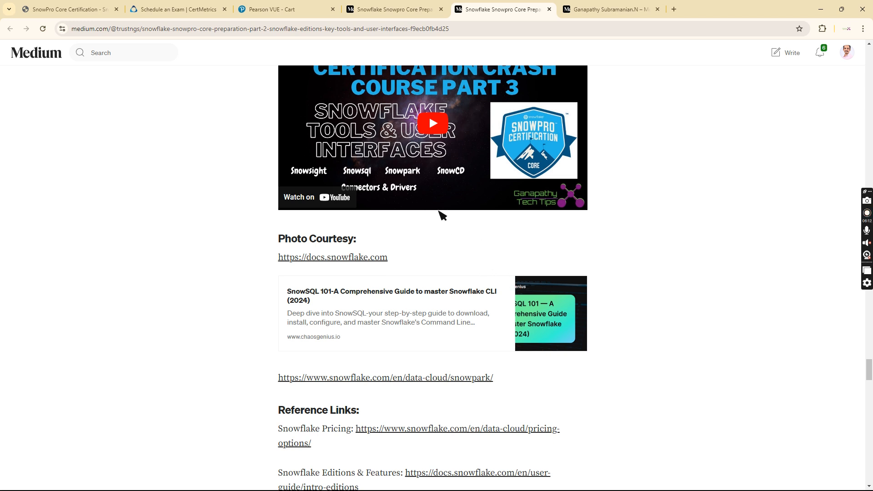
pyautogui.moveTo(445, 289)
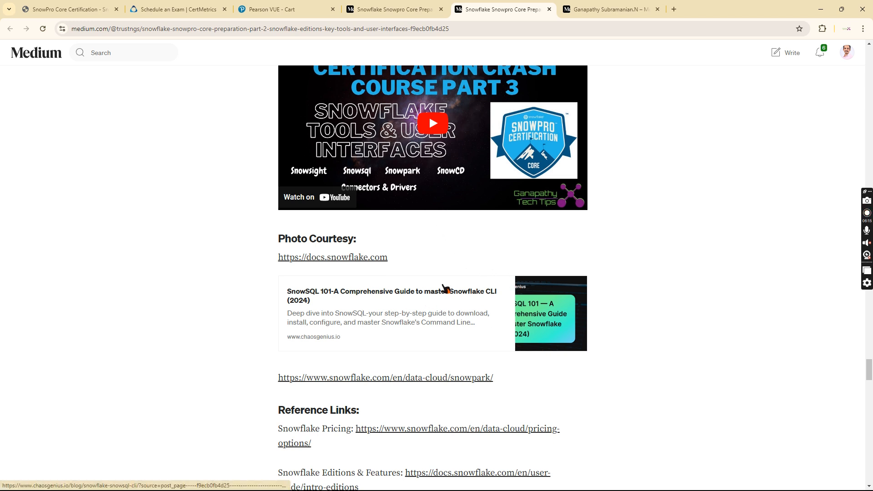
pyautogui.scroll(-3)
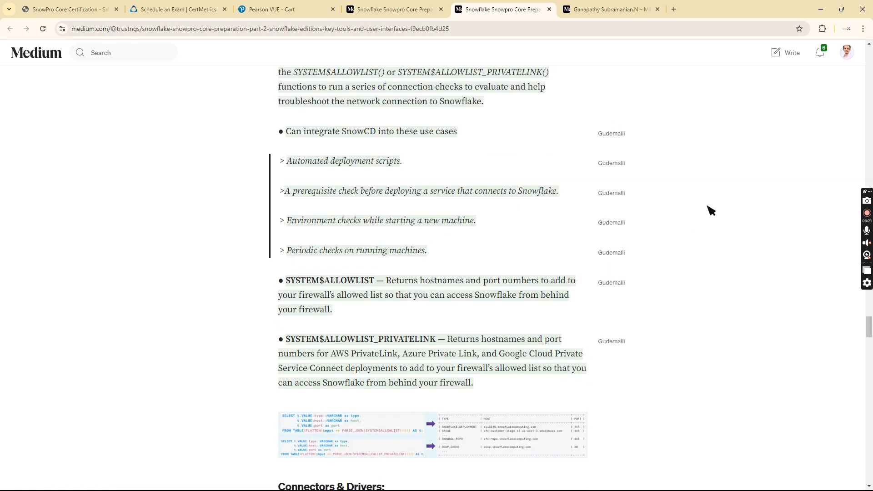
pyautogui.moveTo(698, 215)
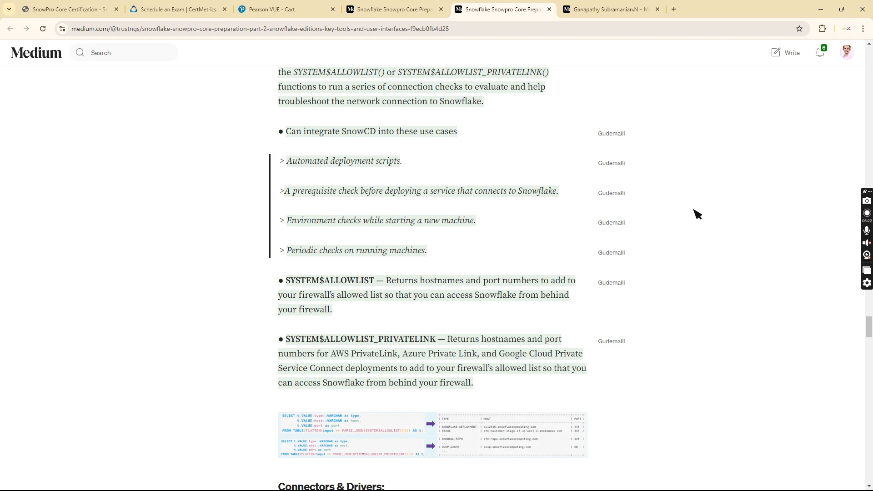